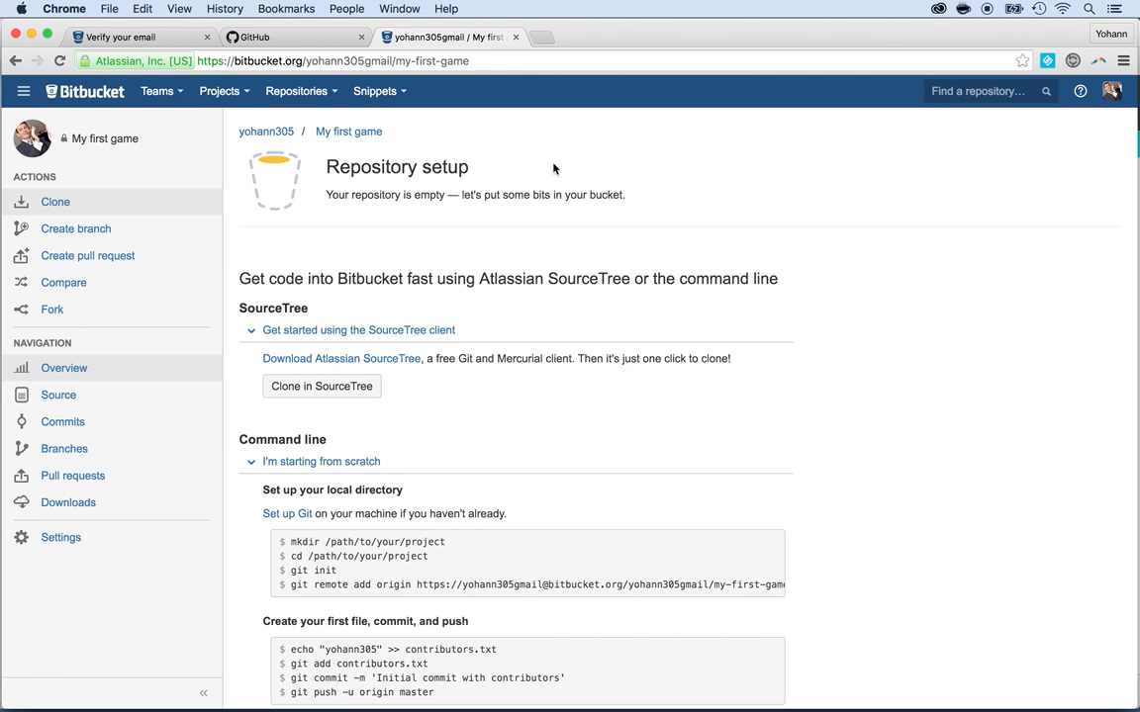
- Launch Terminal from Spotlight over the empty Bitbucket repository page
{"action": "type", "text": "terminal"}
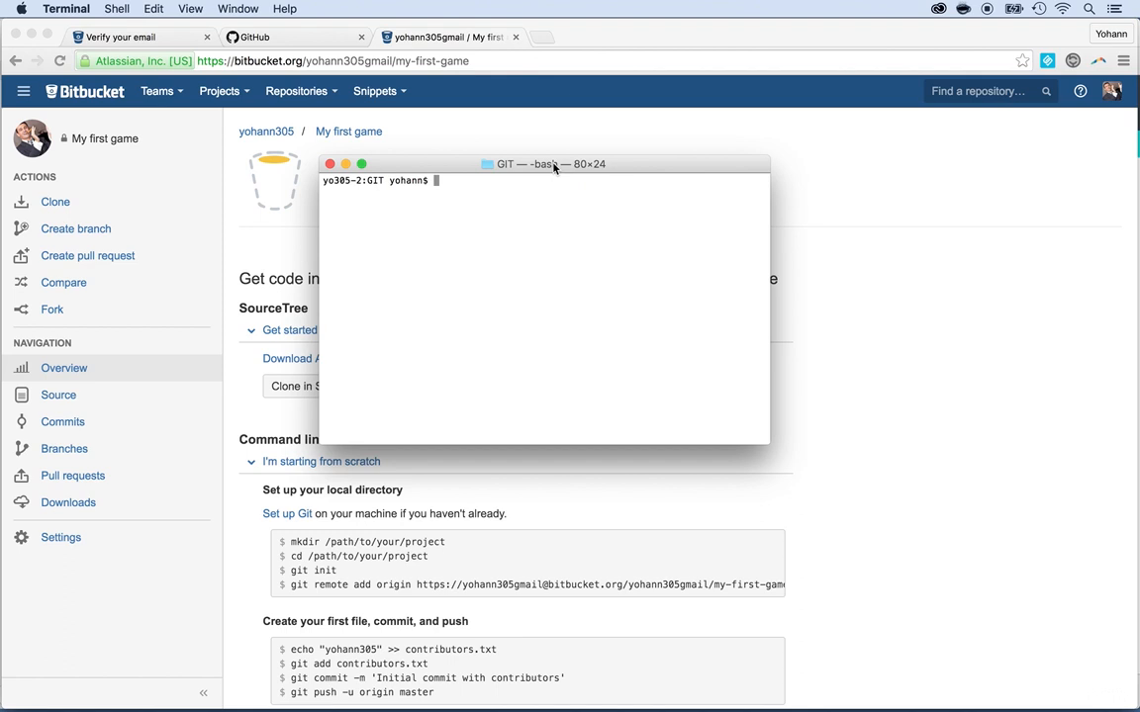
- Change into ~/Documents/Unity_projects/GIT and list it, revealing shooter-multiplayer
{"action": "key", "text": "cmd+tab"}
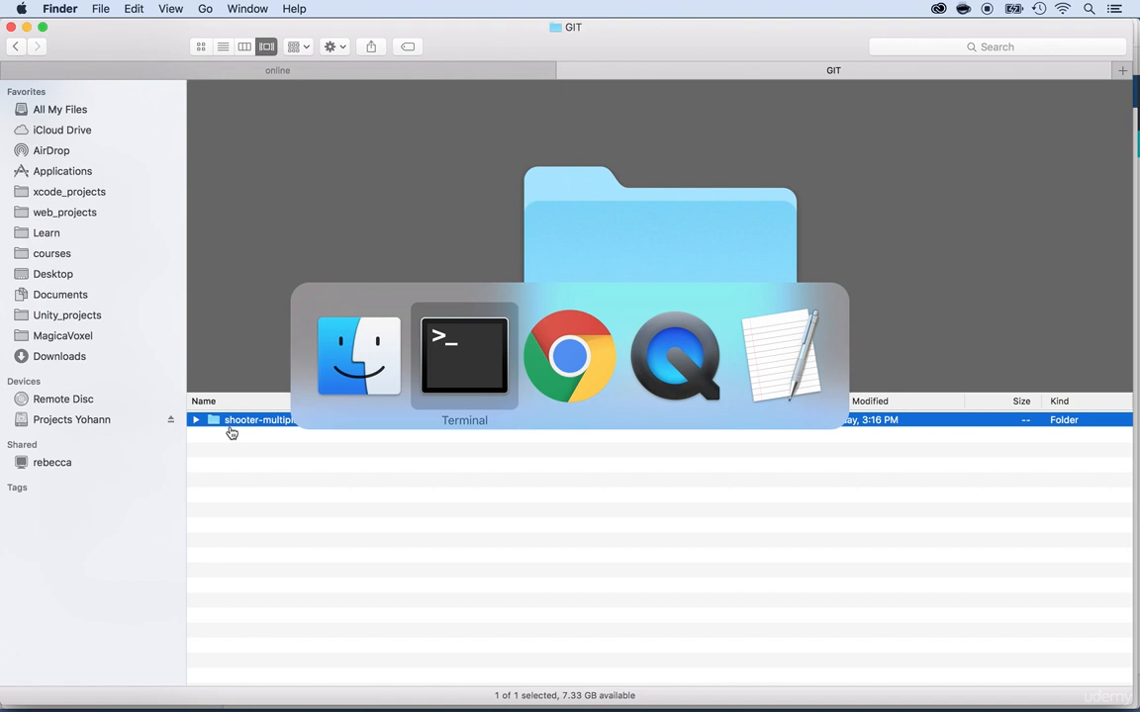
{"action": "left_click", "coordinate": [464, 356]}
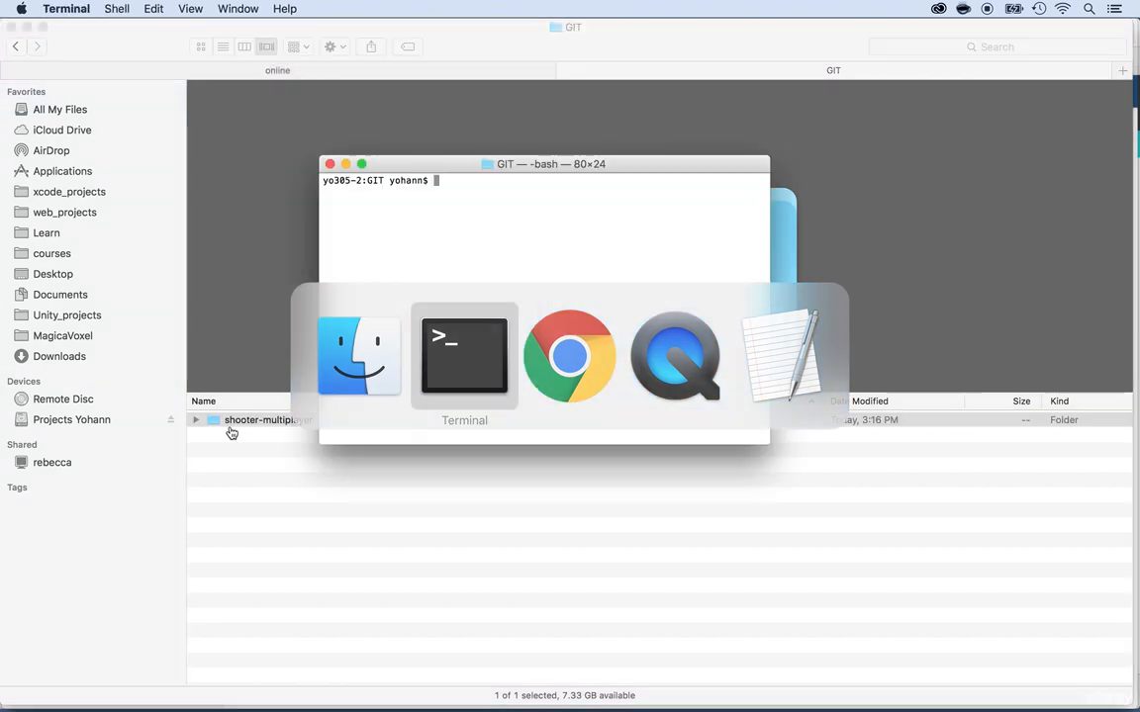
{"action": "type", "text": "cd ~/"}
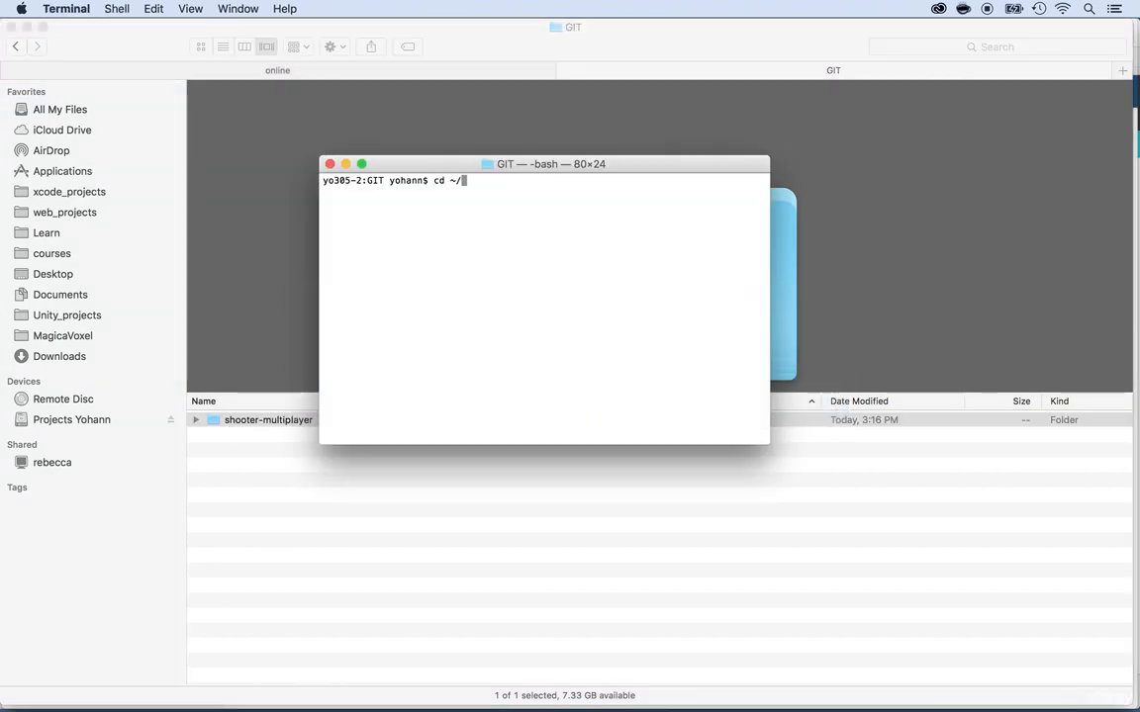
{"action": "type", "text": "Documents/Unity_projects/"}
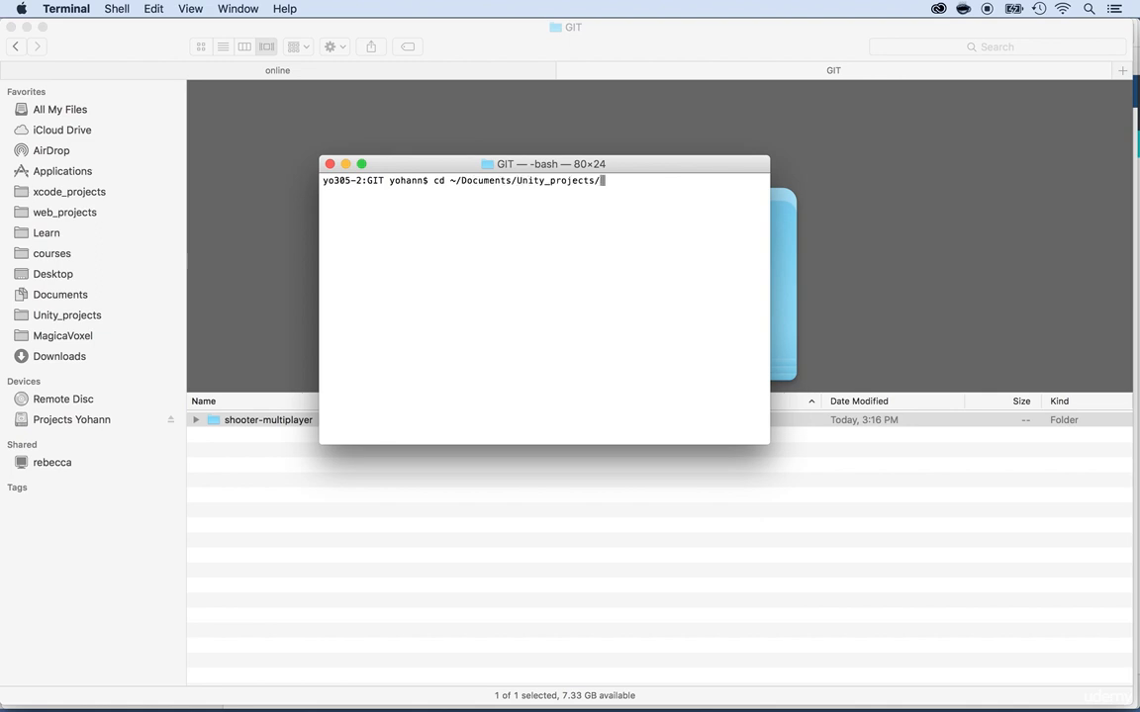
{"action": "type", "text": "GIT/"}
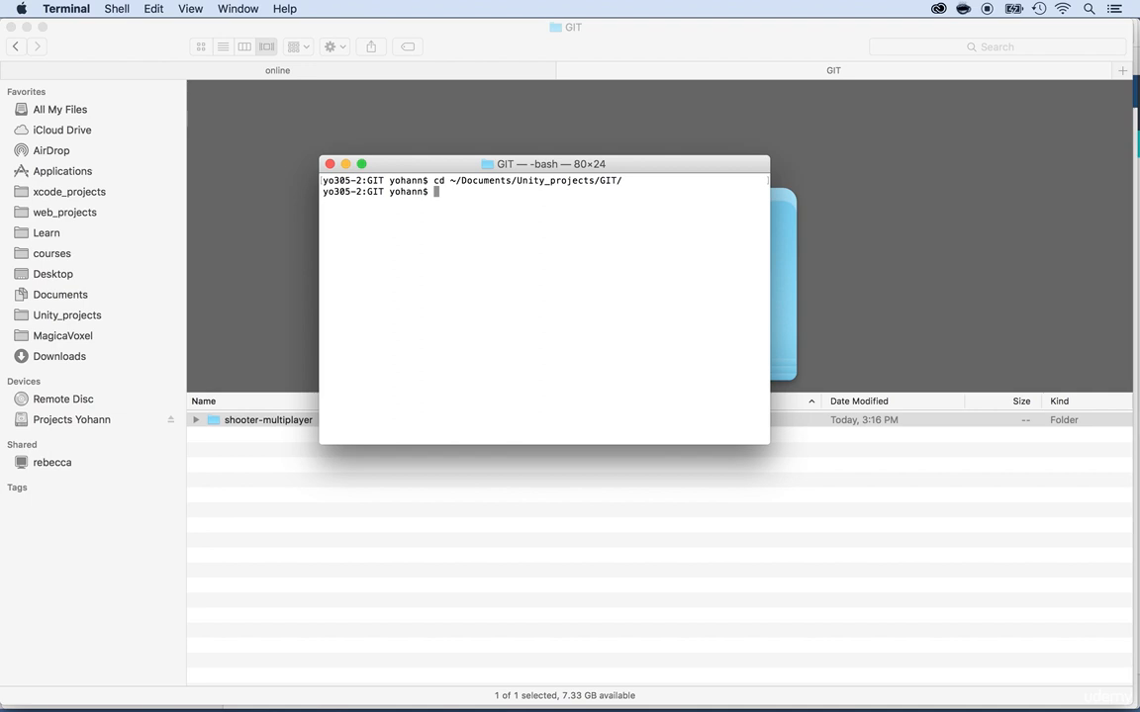
{"action": "type", "text": "ls"}
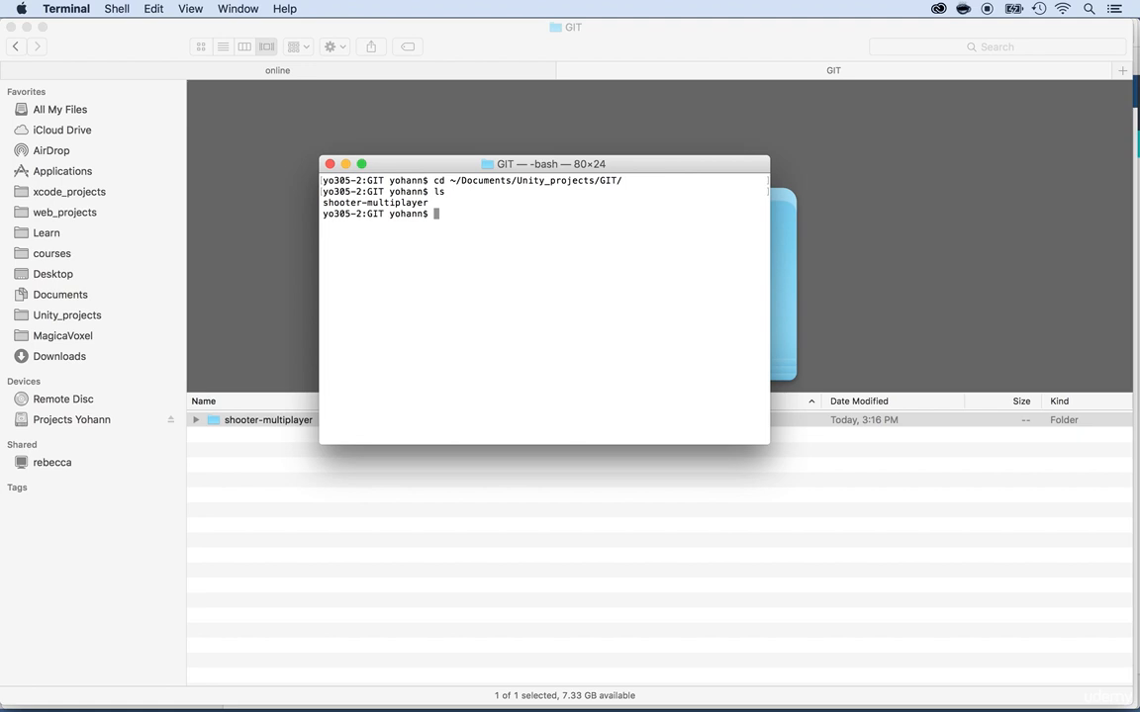
- Create a new folder named shooter-online next to shooter-multiplayer
{"action": "type", "text": "mkdir"}
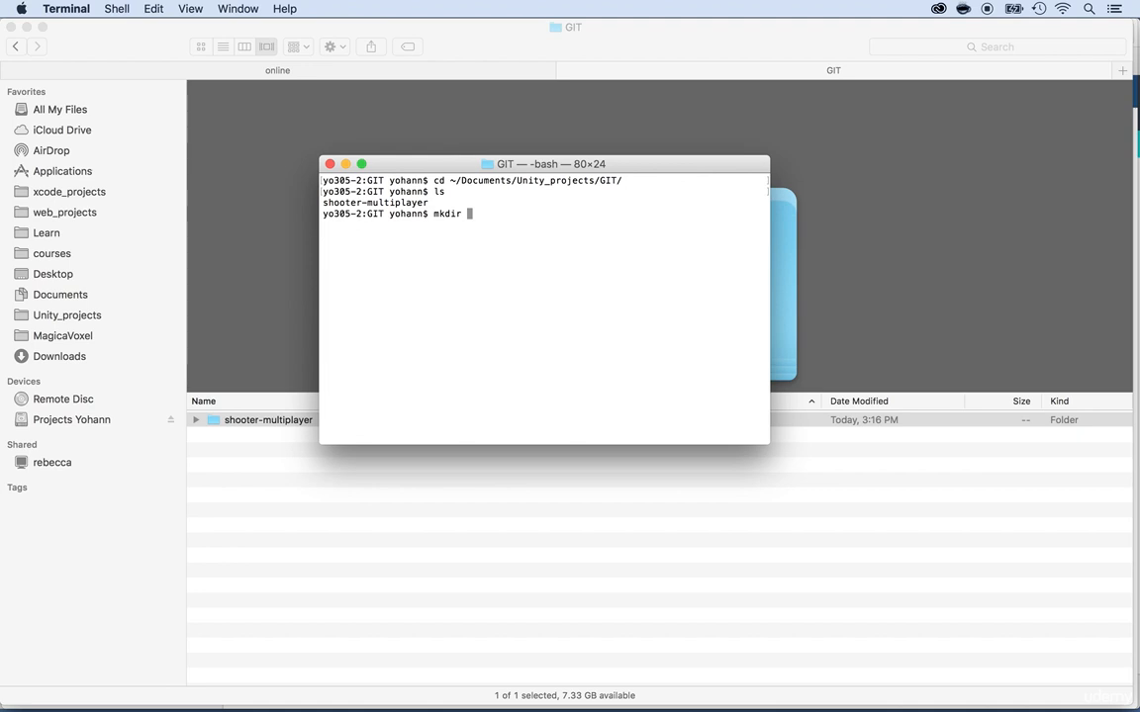
{"action": "mouse_move", "coordinate": [272, 535]}
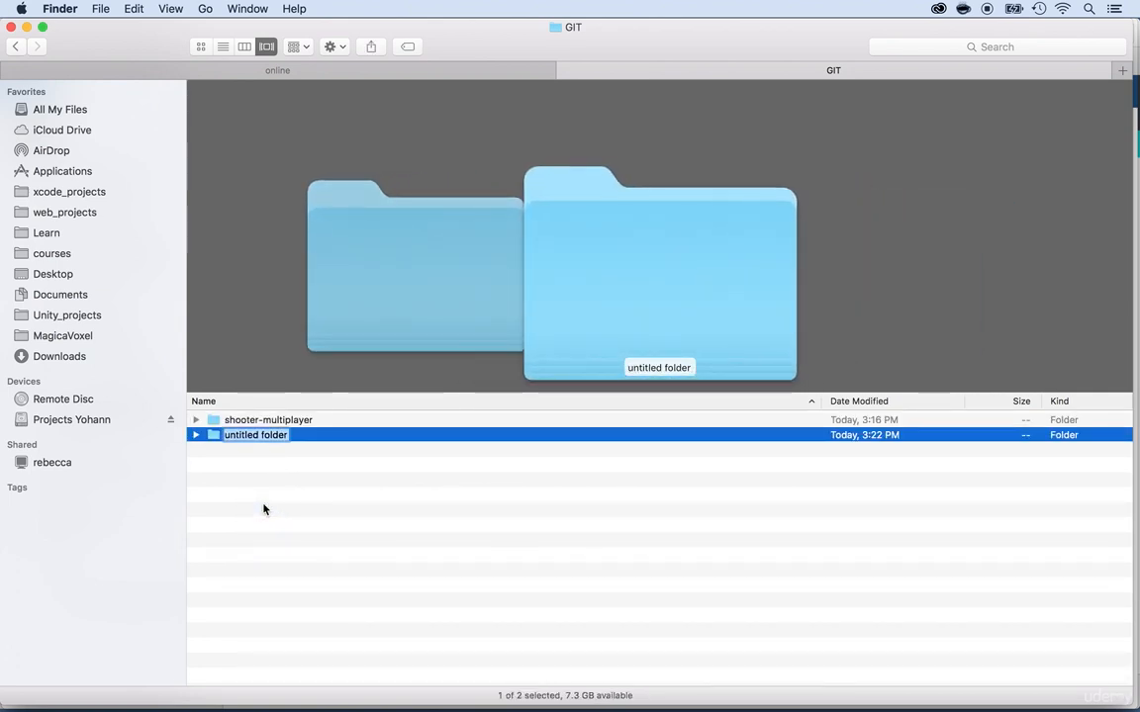
{"action": "type", "text": "Shoo"}
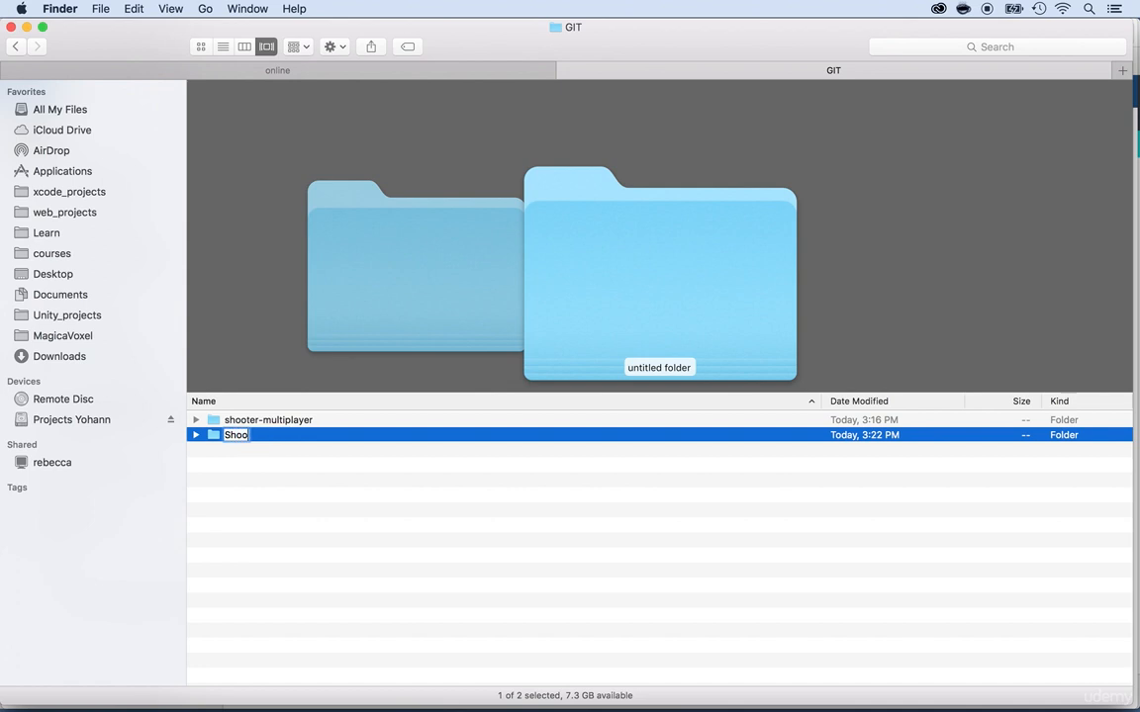
{"action": "type", "text": "Shooter-oll"}
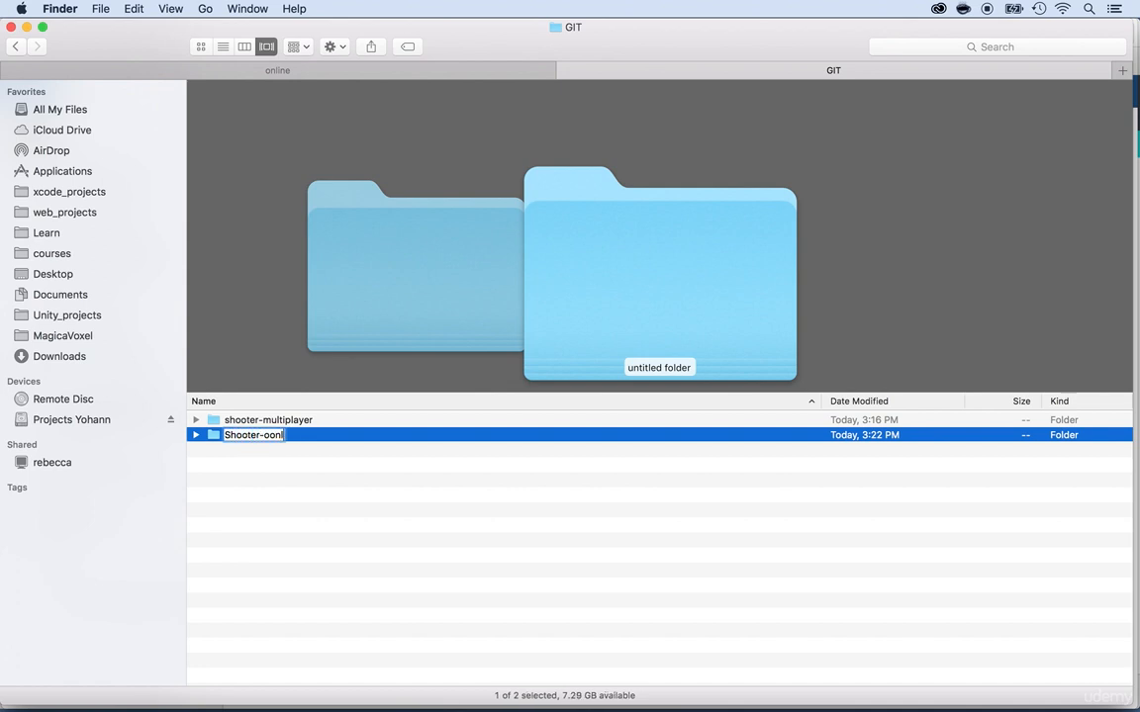
{"action": "key", "text": "backspace"}
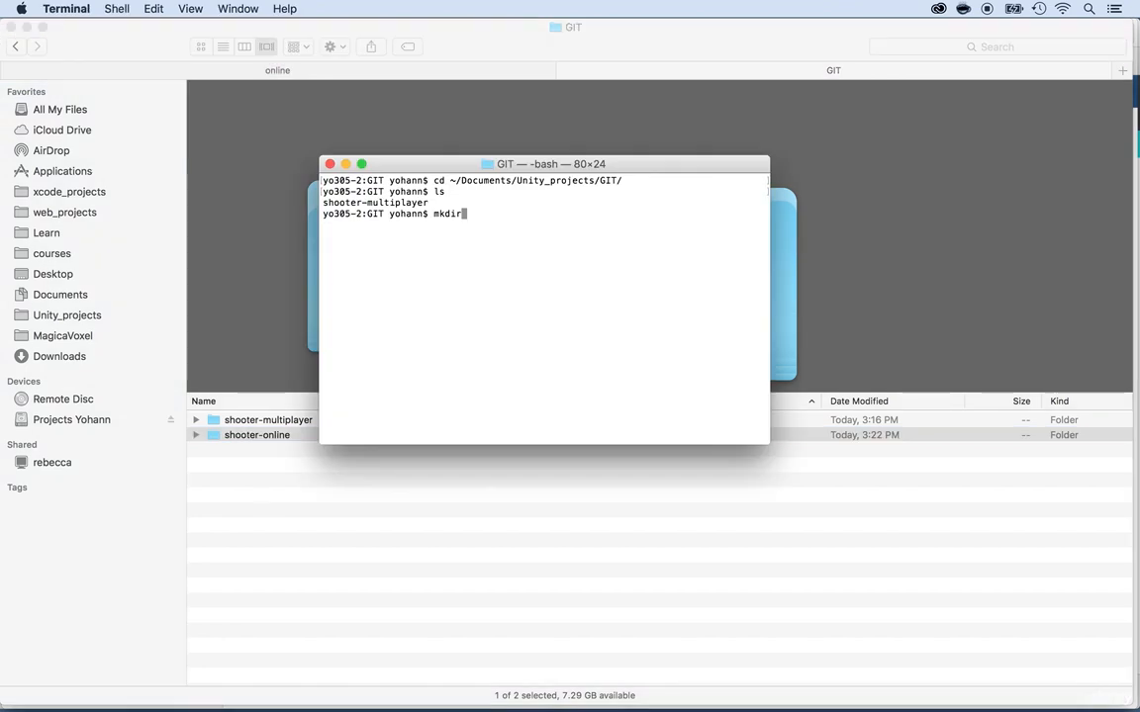
- Move into shooter-online and initialize an empty Git repository with git init
{"action": "type", "text": "cd"}
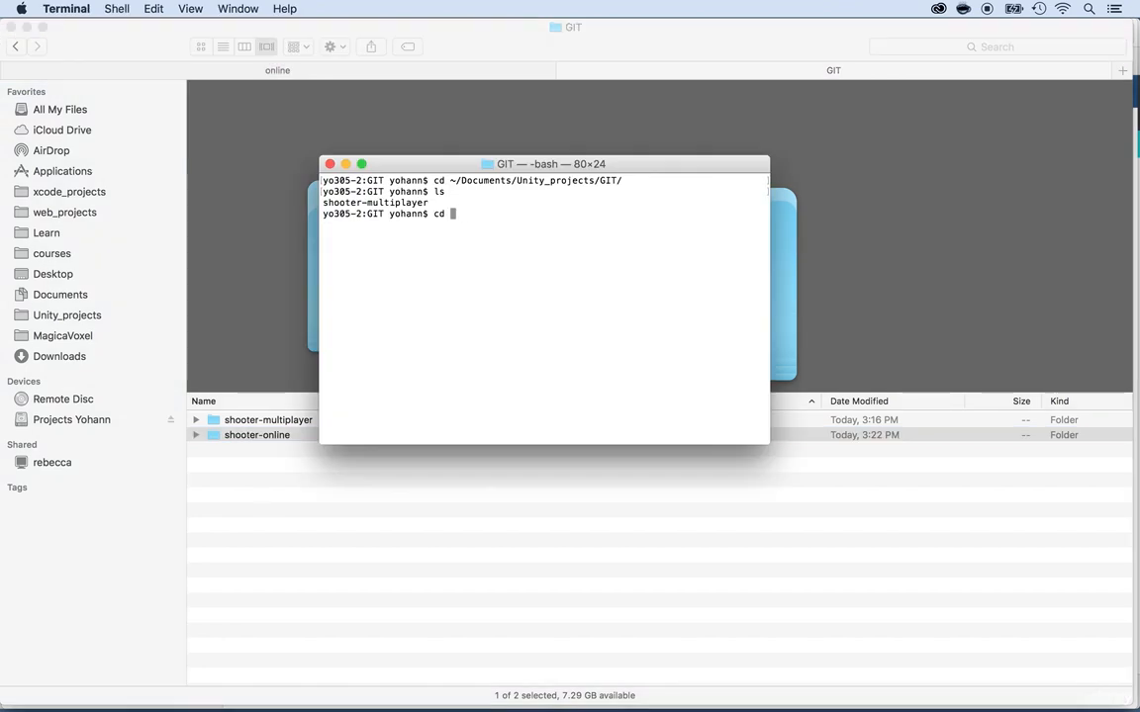
{"action": "type", "text": "shooter-online/"}
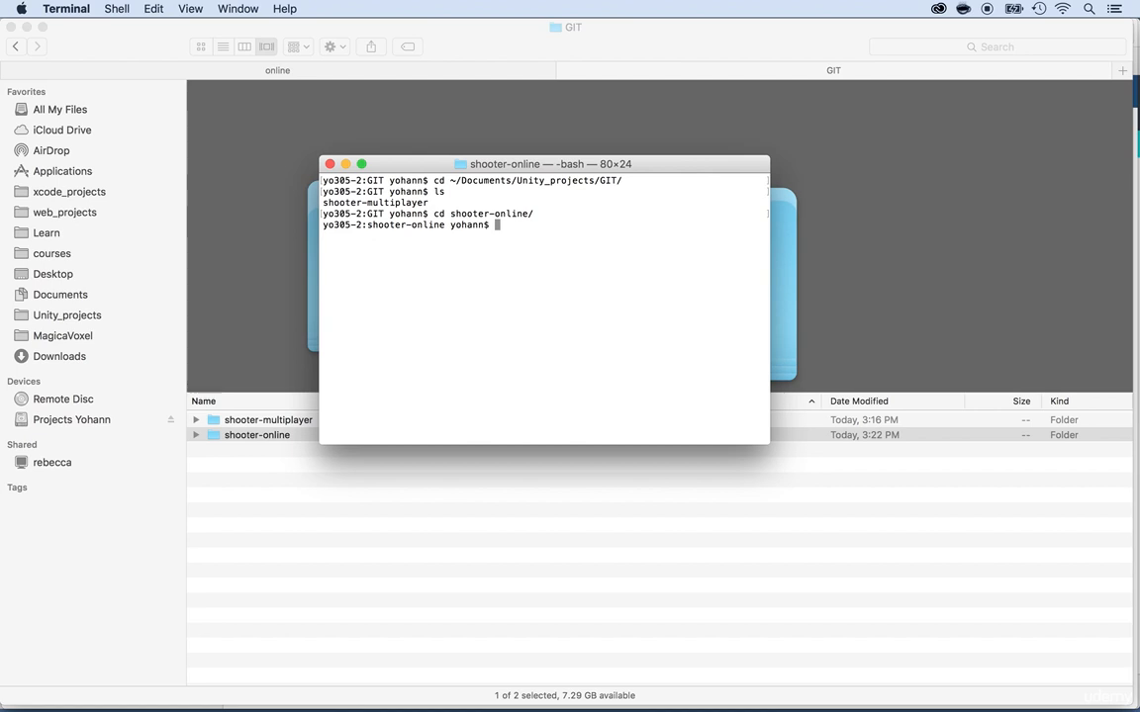
{"action": "type", "text": "git init"}
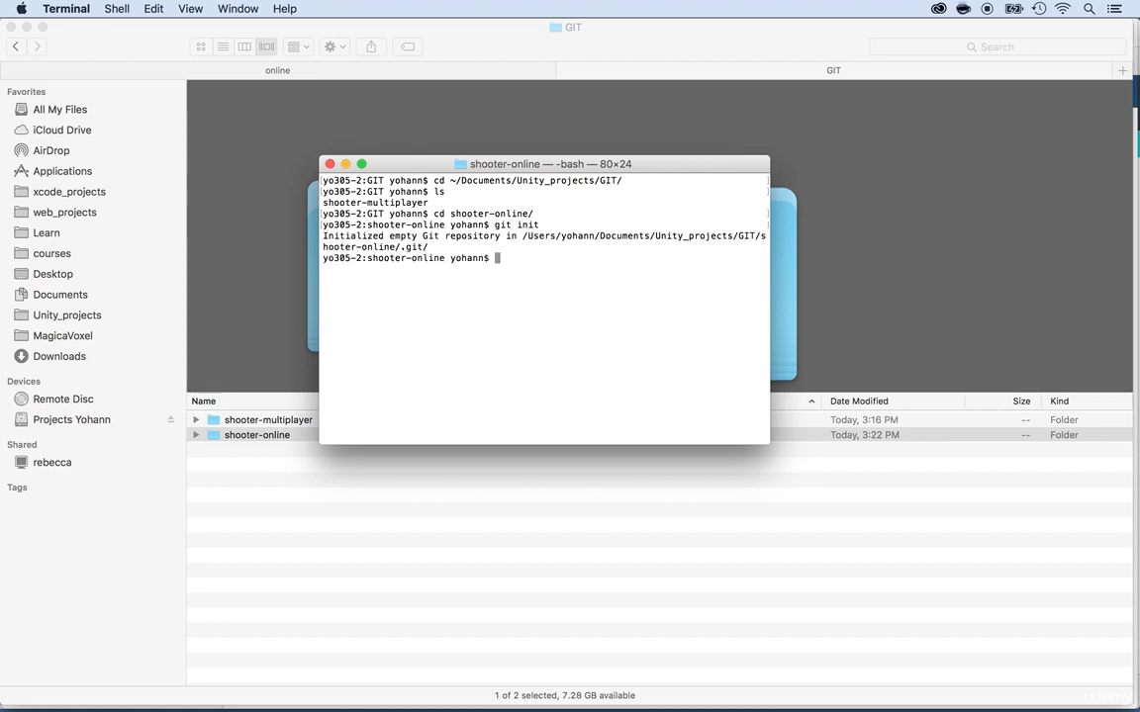
{"action": "key", "text": "cmd+tab"}
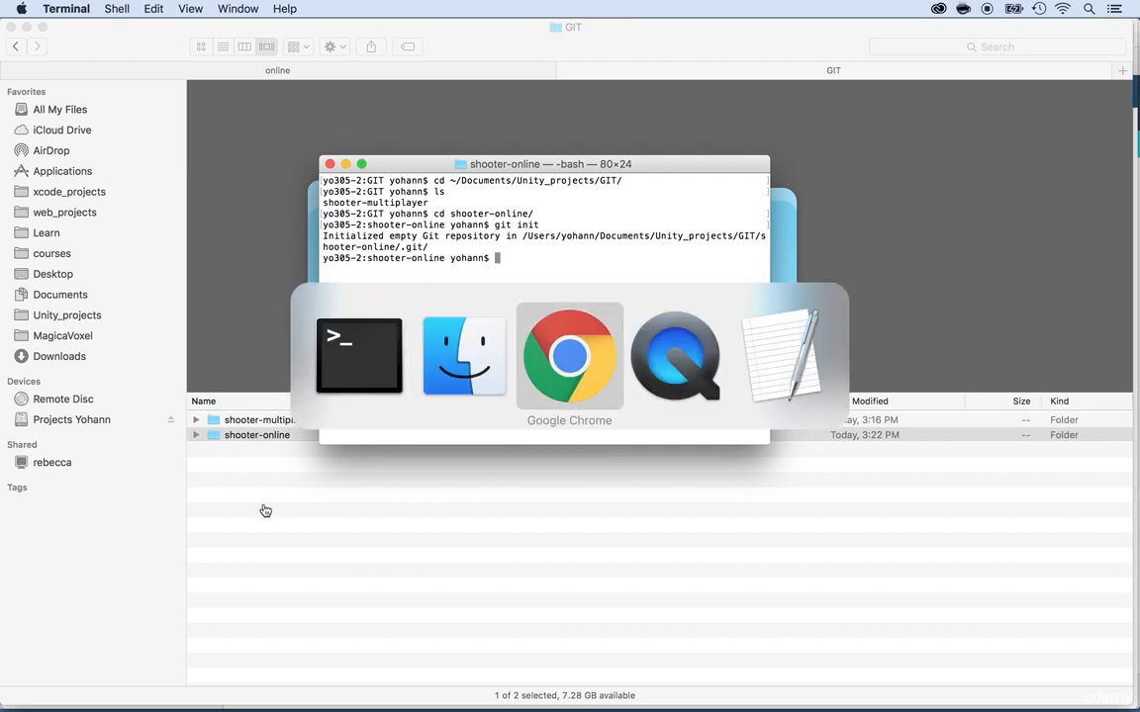
- Select the 'git remote add origin' line from Bitbucket's starting-from-scratch instructions
{"action": "left_click", "coordinate": [569, 356]}
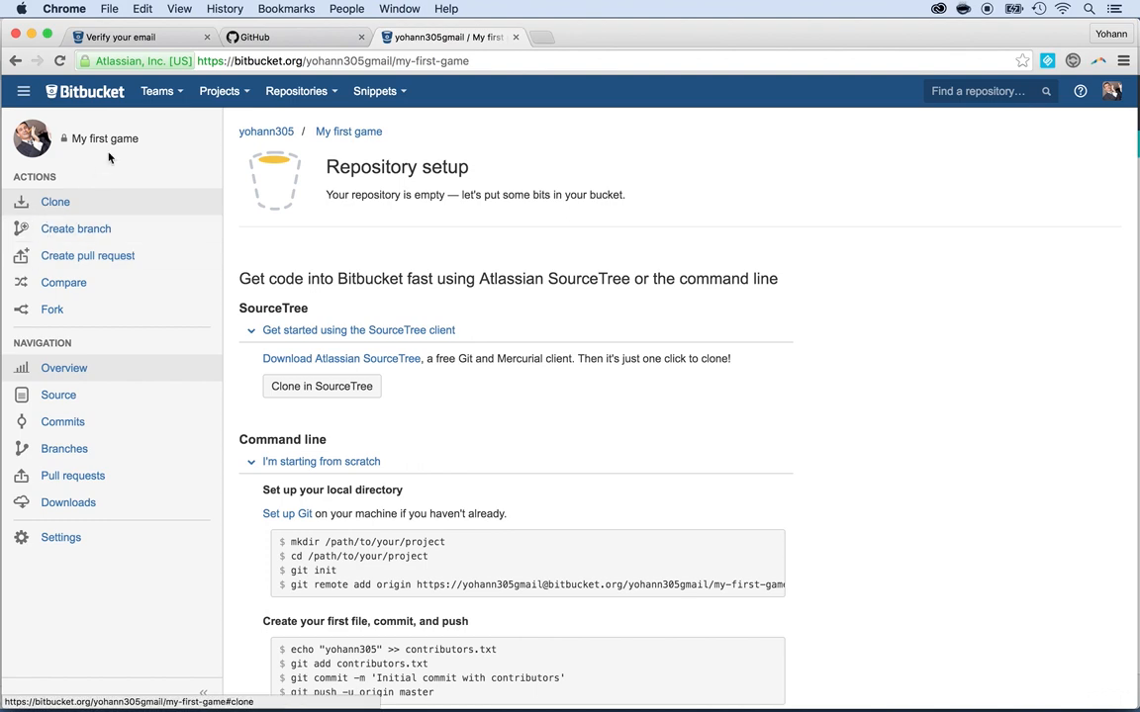
{"action": "mouse_move", "coordinate": [348, 146]}
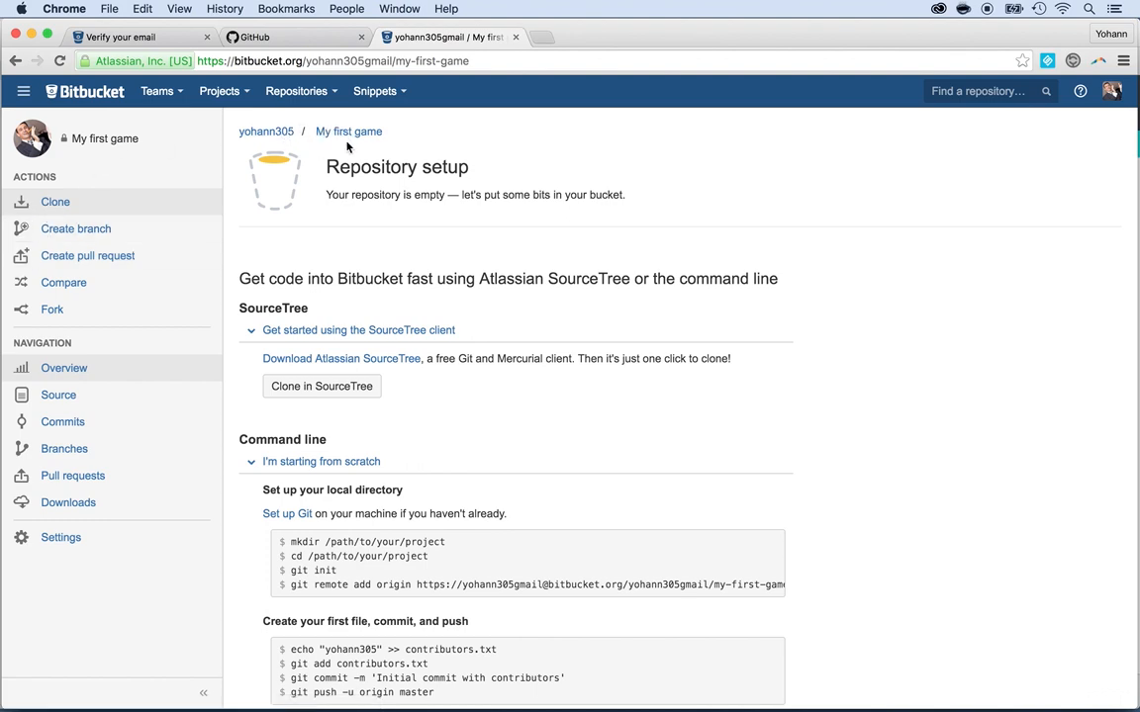
{"action": "scroll", "scroll_direction": "down", "scroll_amount": 3}
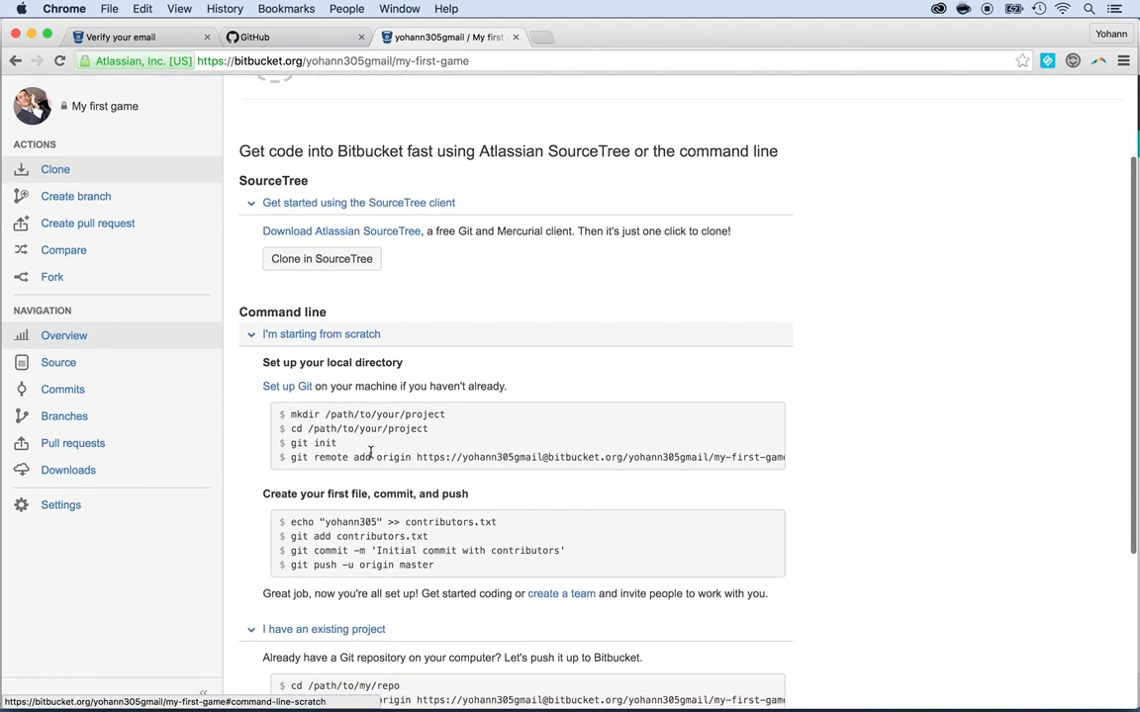
{"action": "scroll", "scroll_direction": "down", "scroll_amount": 3}
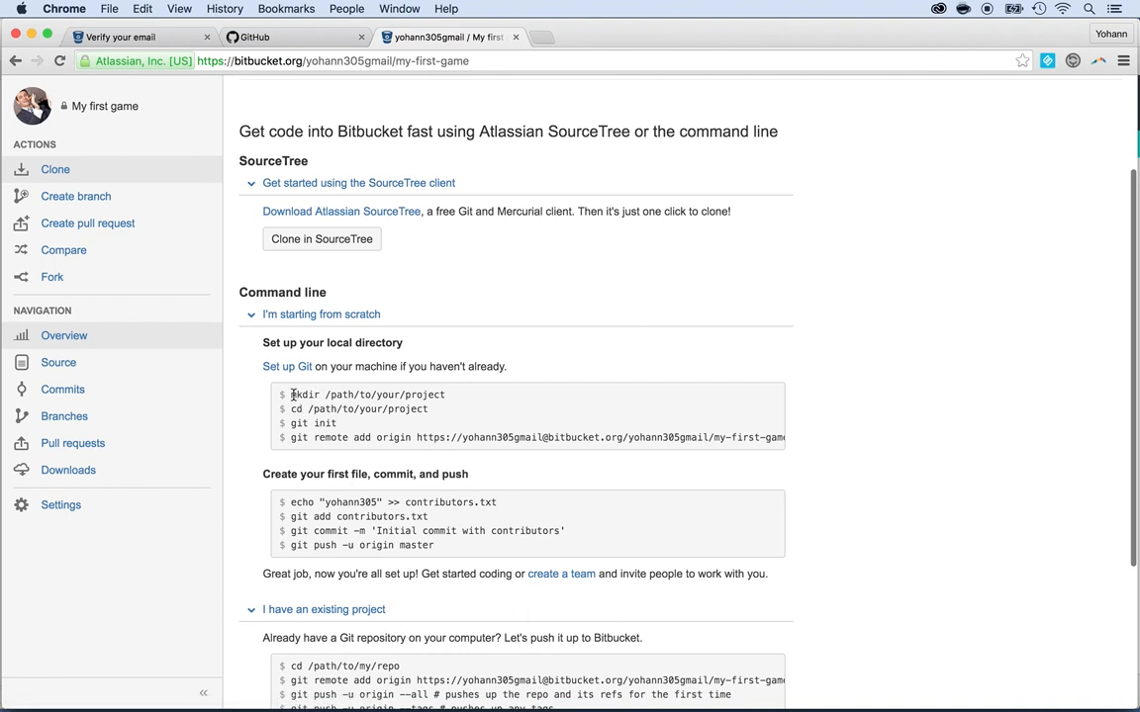
{"action": "double_click", "coordinate": [367, 395]}
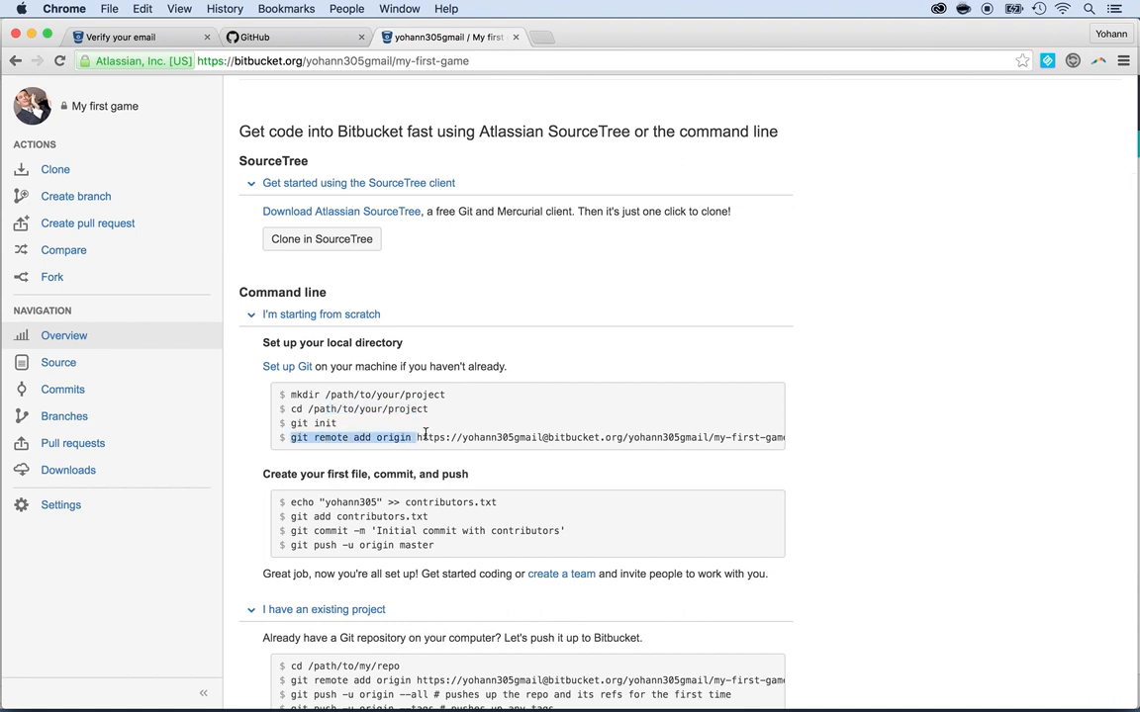
{"action": "mouse_move", "coordinate": [419, 146]}
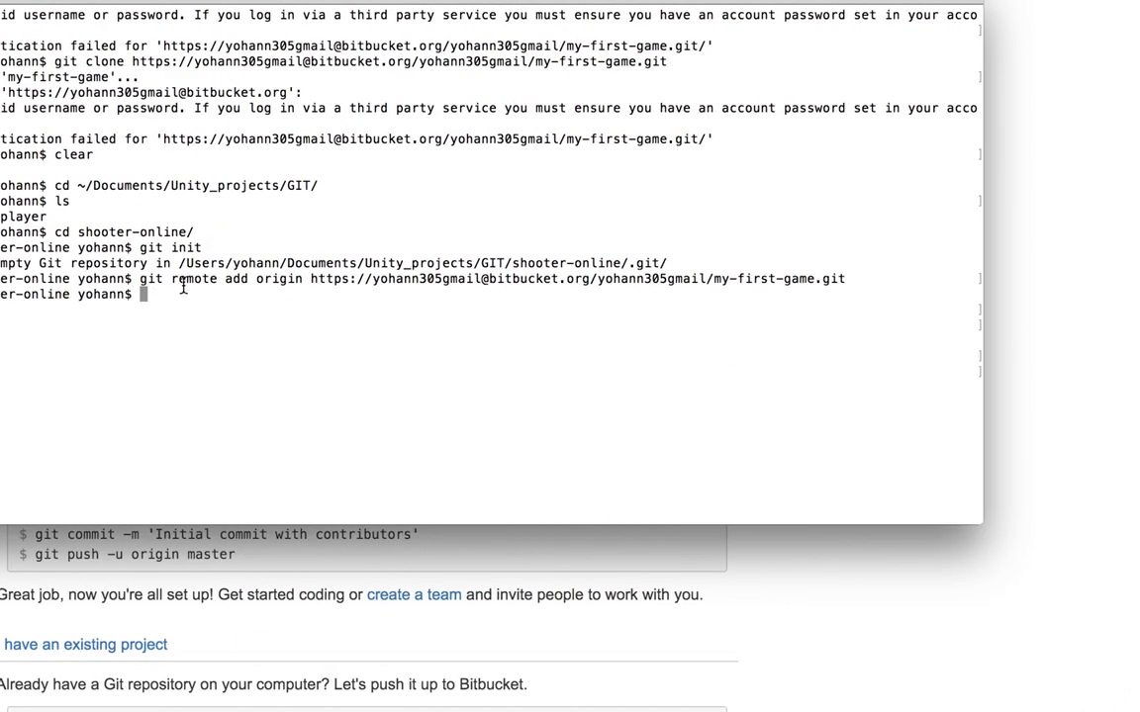
- Add the Bitbucket my-first-game URL as remote origin and list the folder
{"action": "type", "text": "ls"}
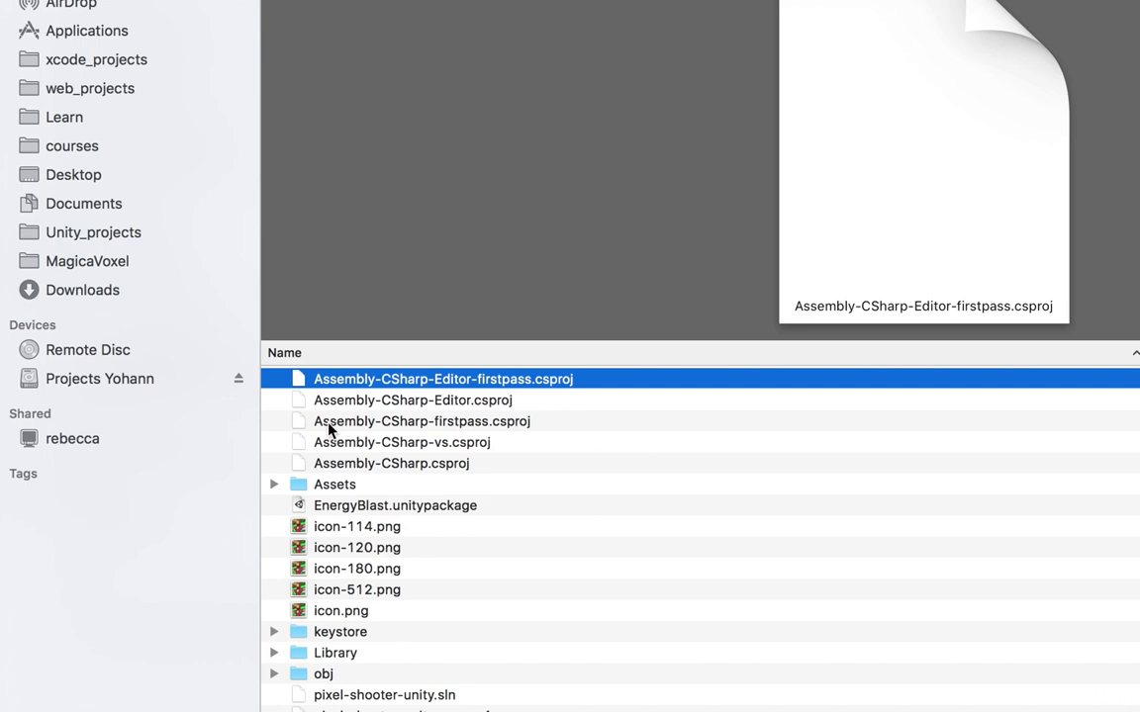
- Copy the 26 items from shooter-multiplayer and paste them into shooter-online
{"action": "right_click", "coordinate": [330, 430]}
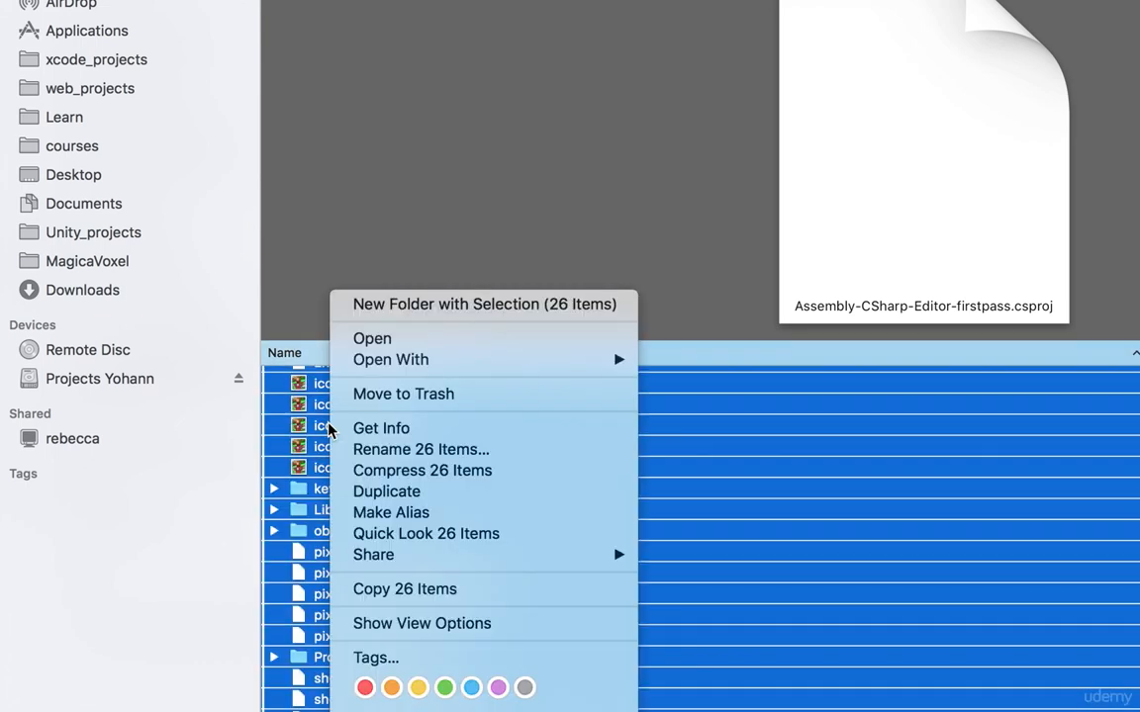
{"action": "mouse_move", "coordinate": [381, 429]}
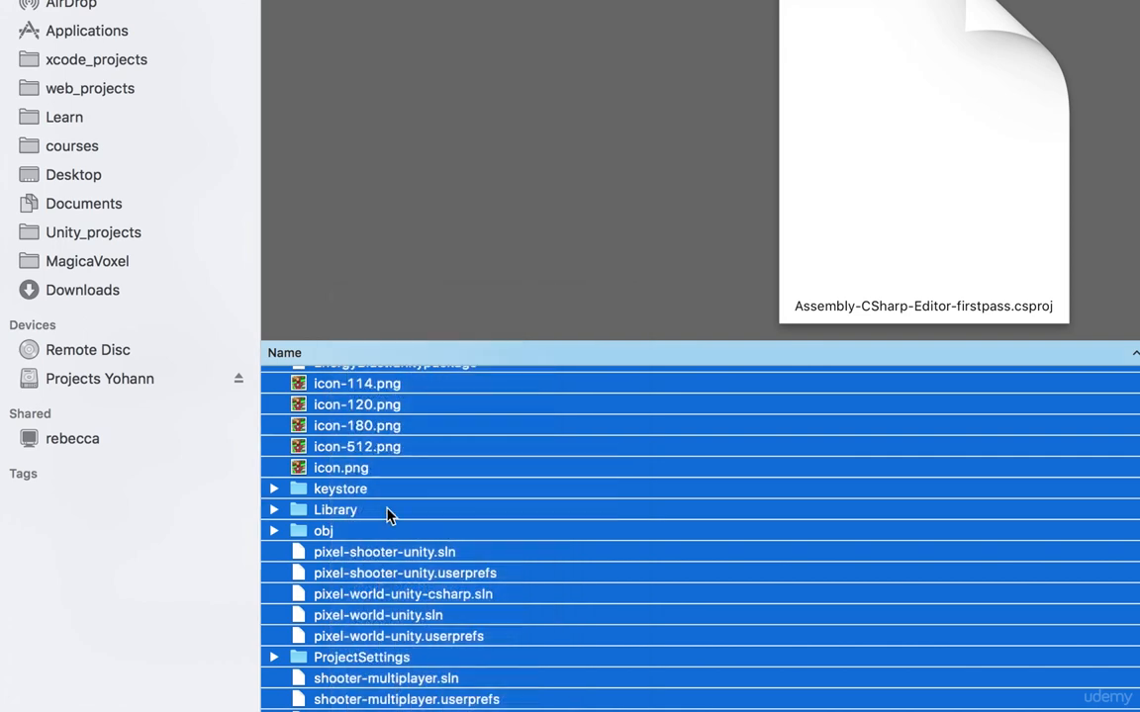
{"action": "scroll", "scroll_direction": "up", "scroll_amount": 3}
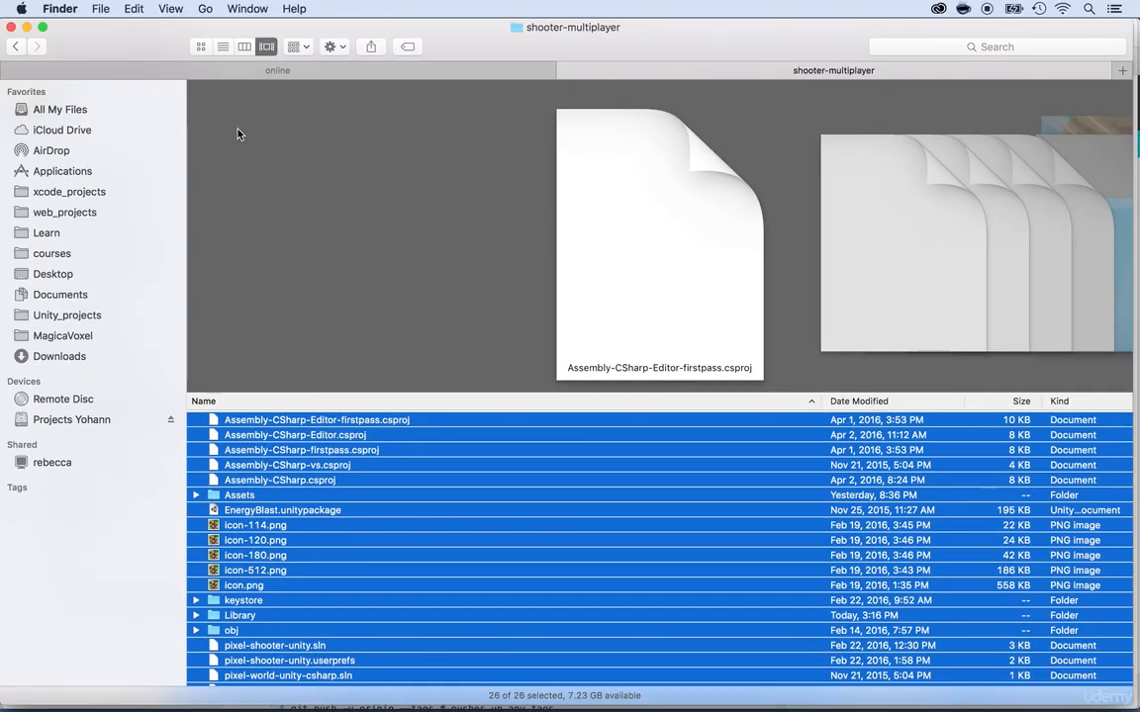
{"action": "left_click", "coordinate": [15, 47]}
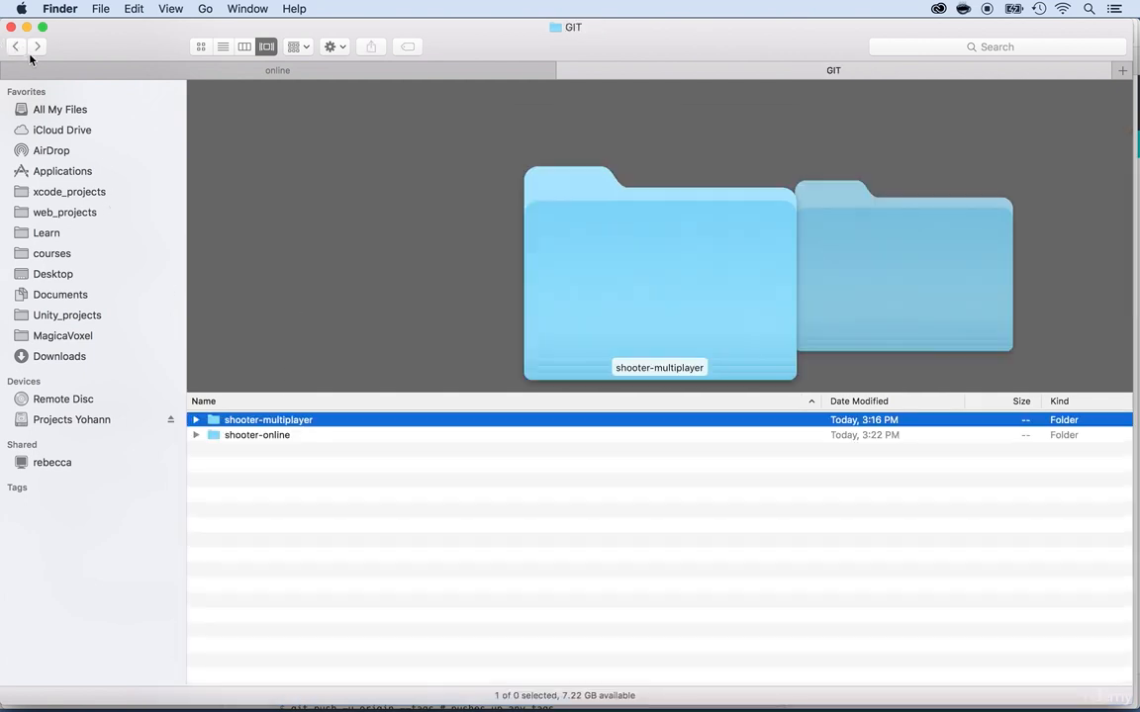
{"action": "double_click", "coordinate": [256, 436]}
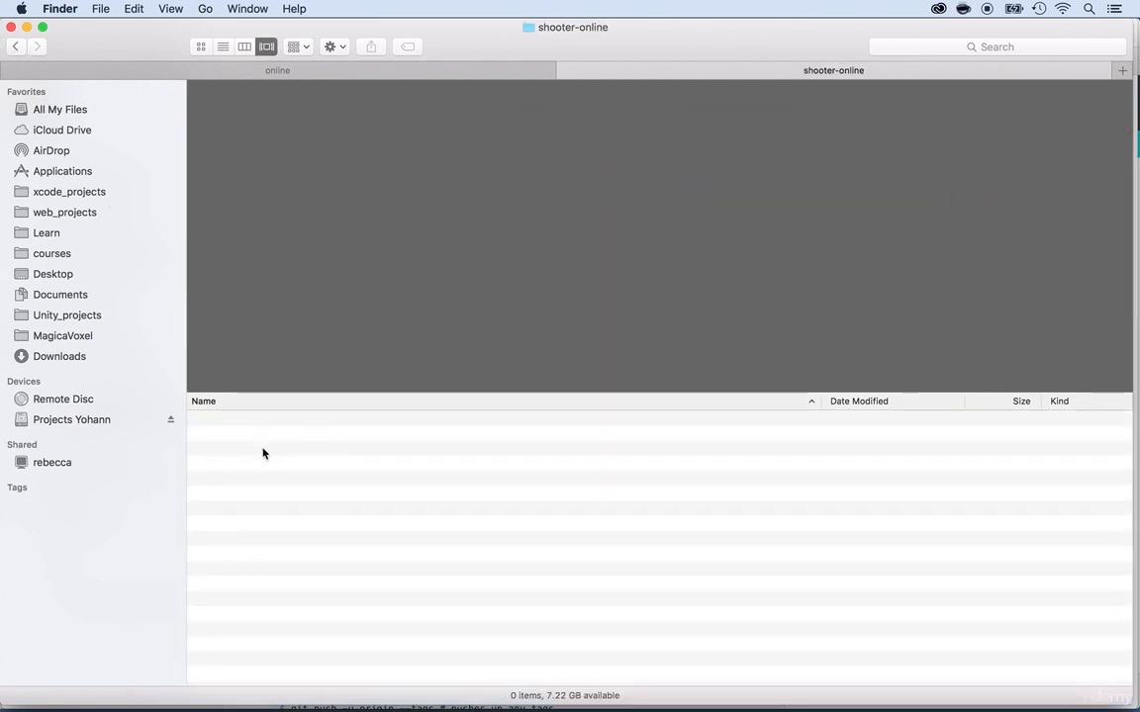
{"action": "right_click", "coordinate": [264, 453]}
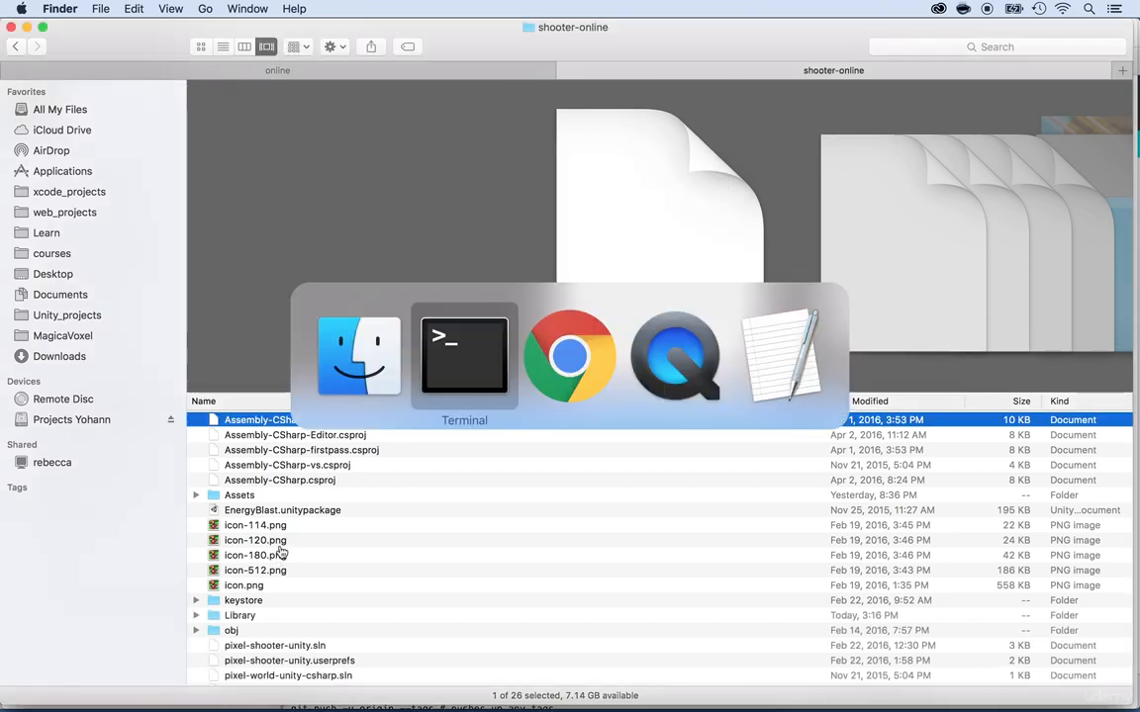
- Run git add . then git commit -a -m "first commit" on the copied project
{"action": "left_click", "coordinate": [464, 357]}
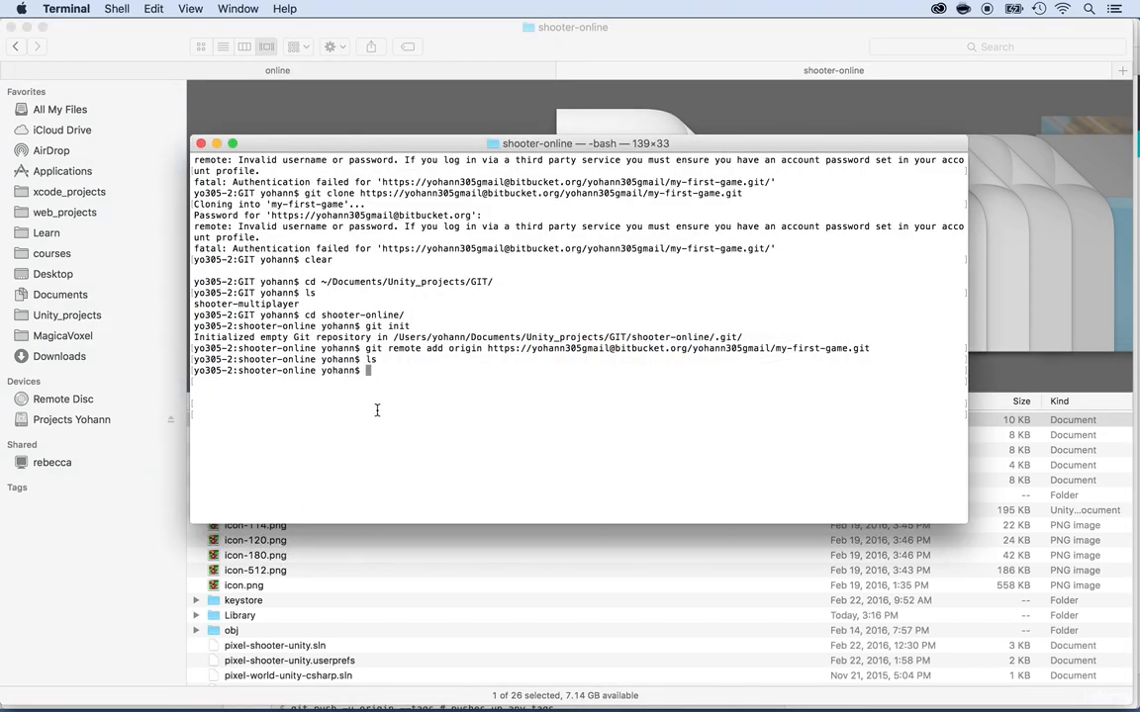
{"action": "type", "text": "git add ."}
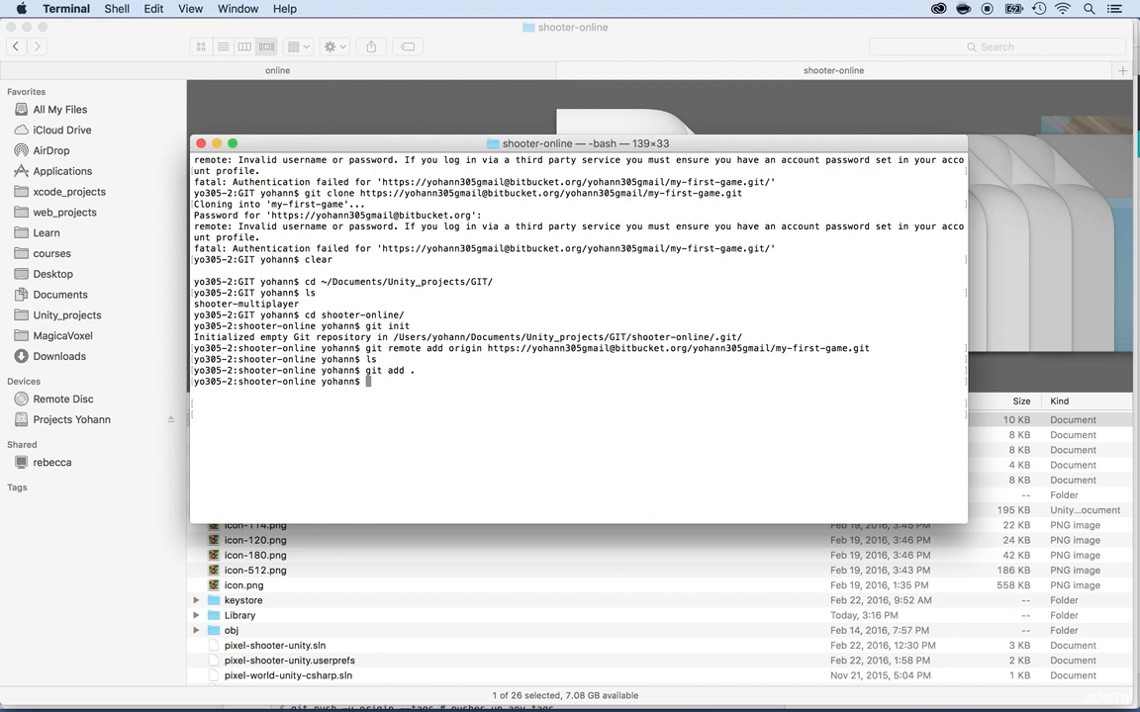
{"action": "type", "text": "git commit"}
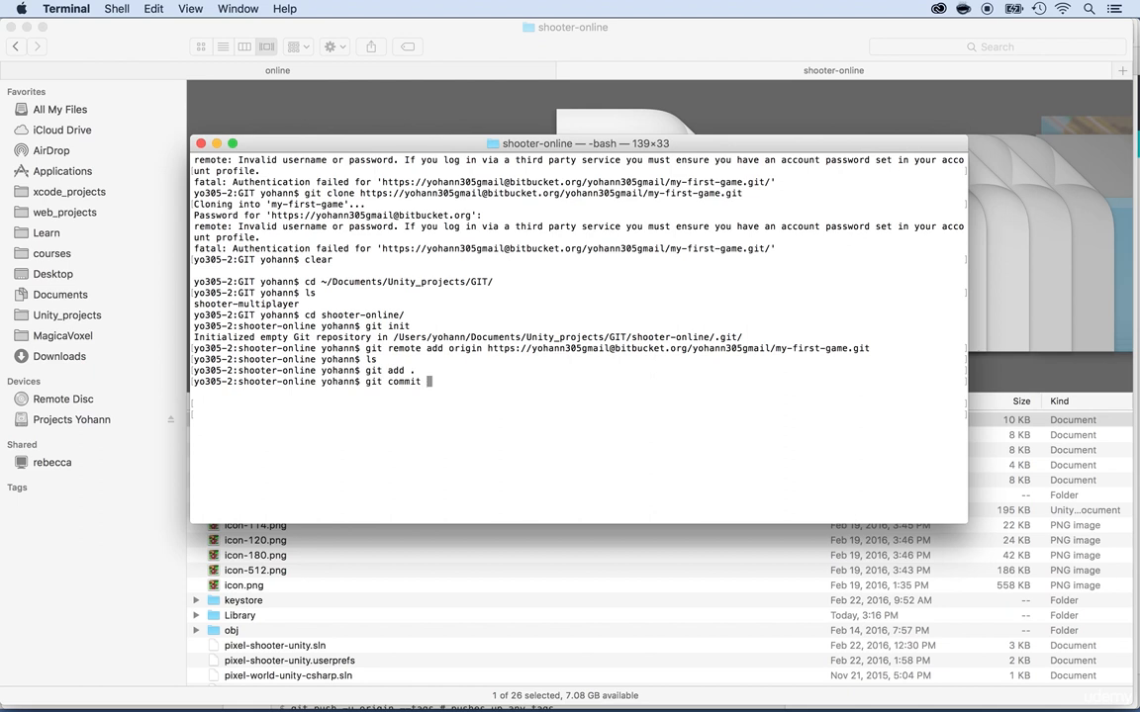
{"action": "type", "text": "-a"}
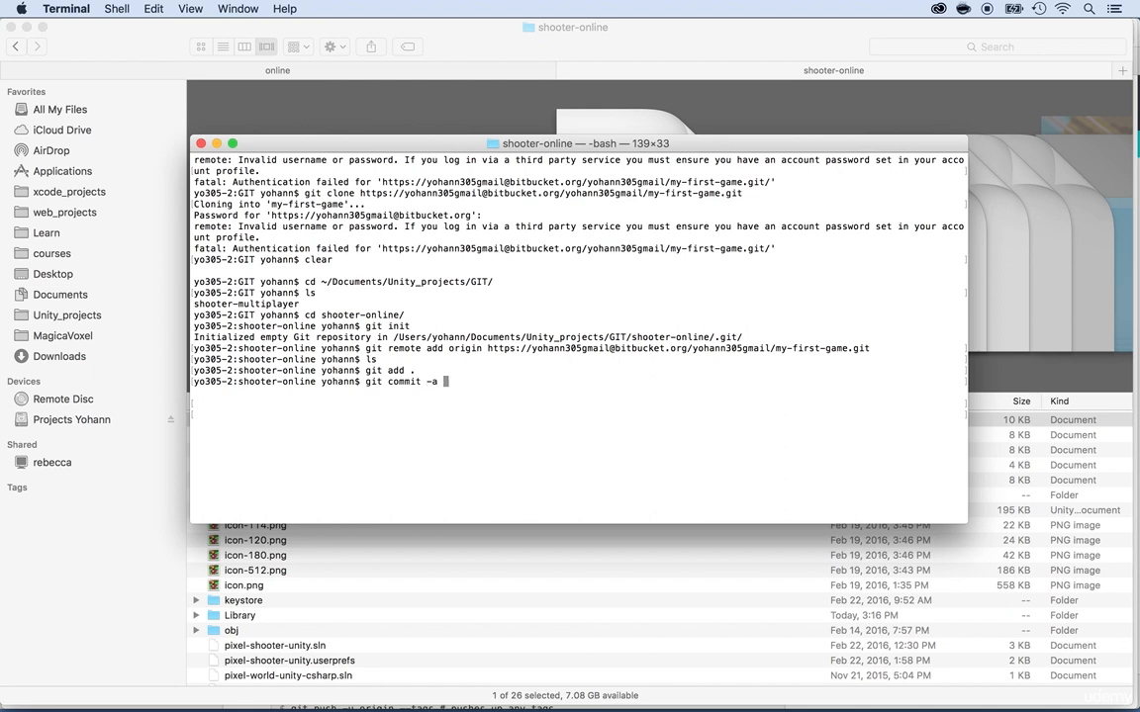
{"action": "type", "text": "-m \"fir"}
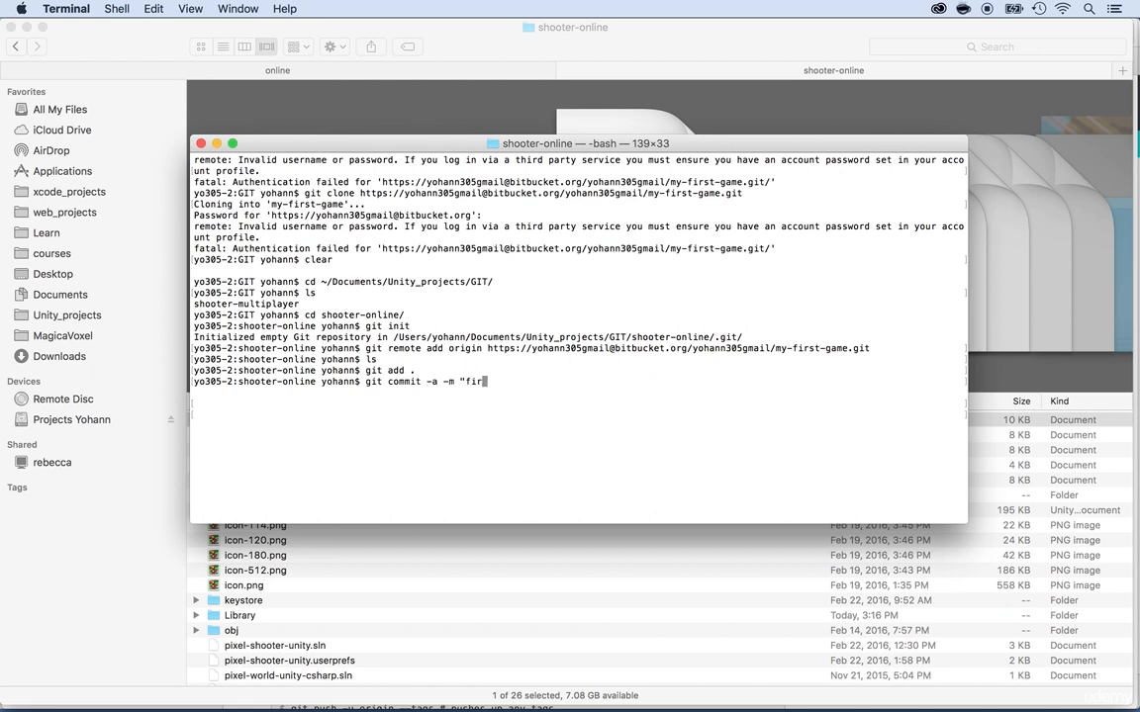
{"action": "type", "text": "st commit\""}
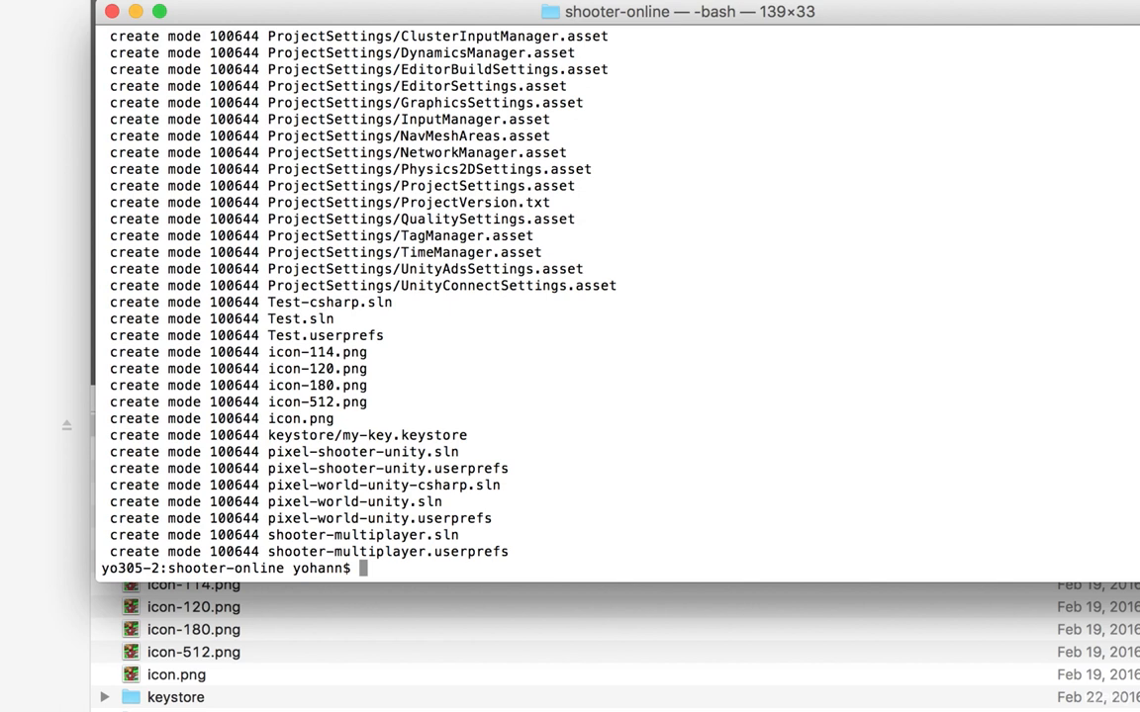
- After git push is refused, run git push --set-upstream origin master
{"action": "type", "text": "git push"}
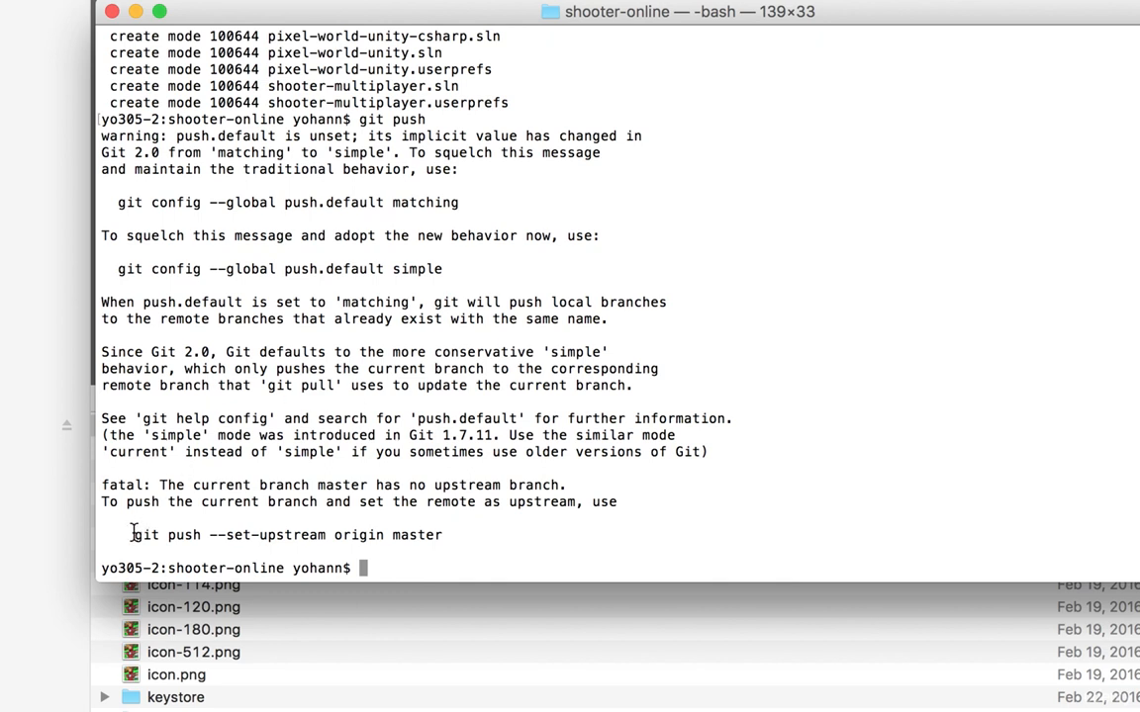
{"action": "left_click_drag", "start_coordinate": [134, 534], "coordinate": [443, 534]}
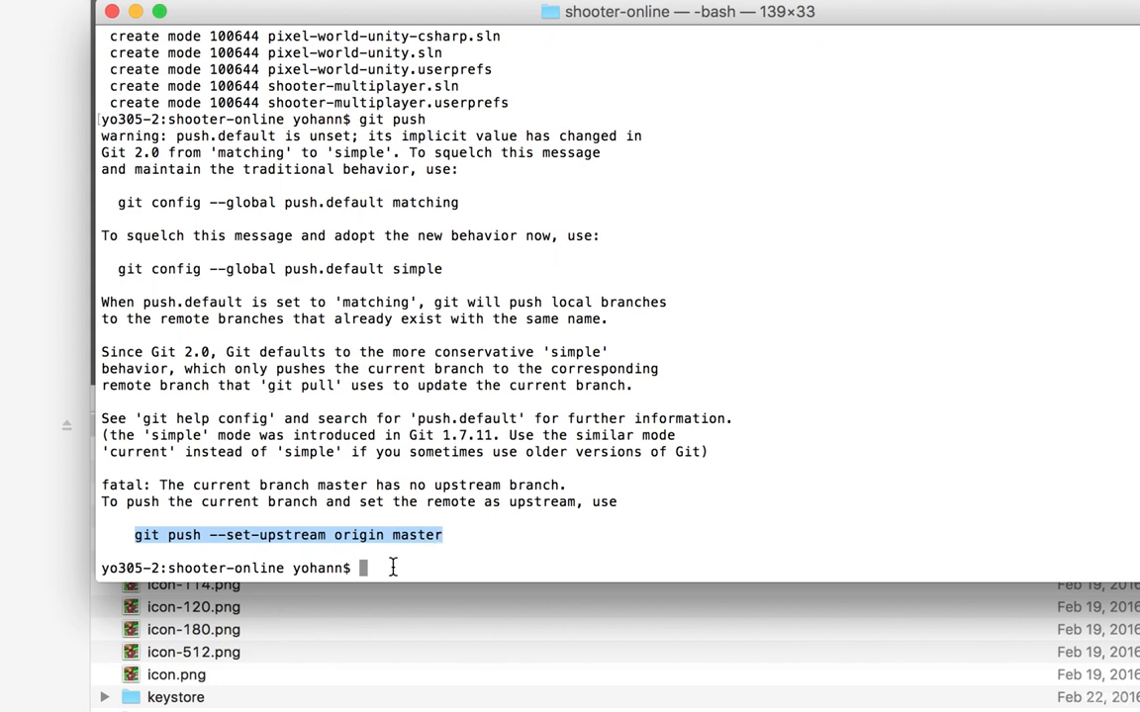
{"action": "left_click", "coordinate": [393, 567]}
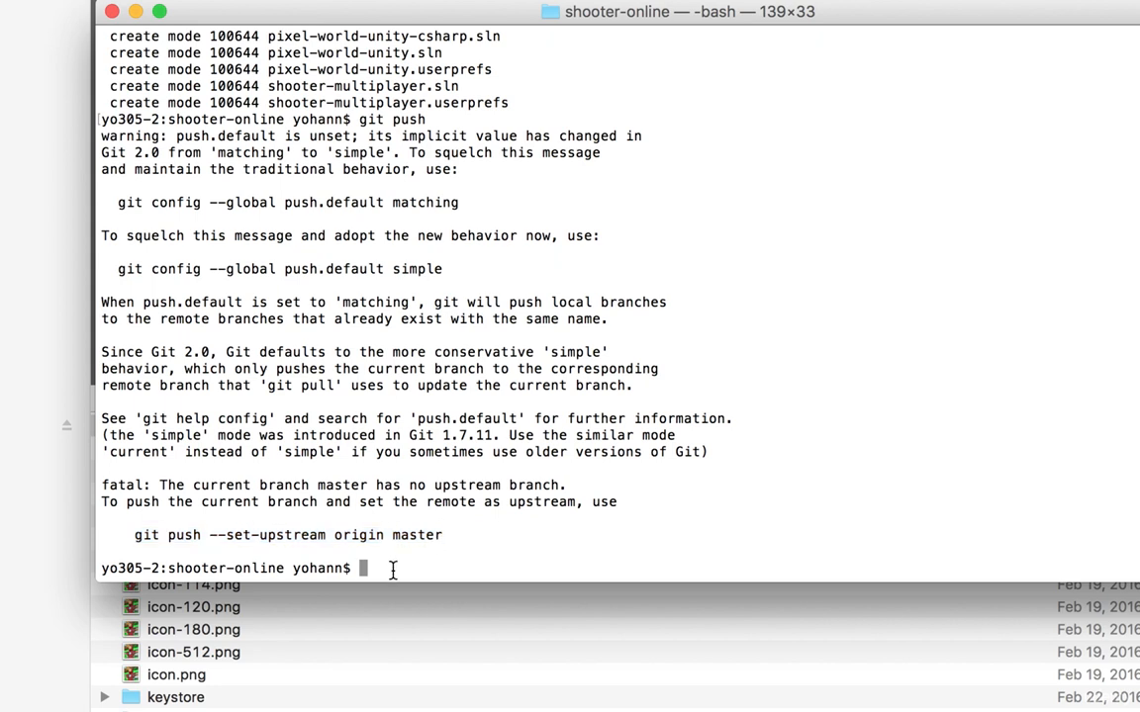
{"action": "type", "text": "git push --set-upstream origin master"}
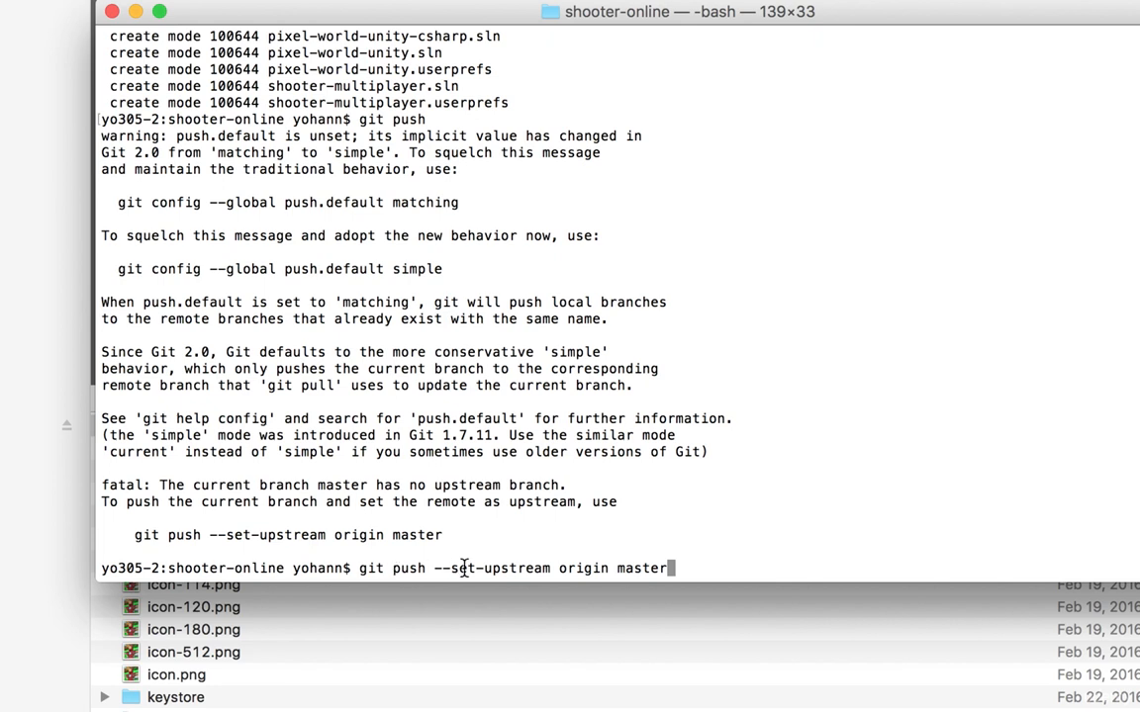
{"action": "key", "text": "enter"}
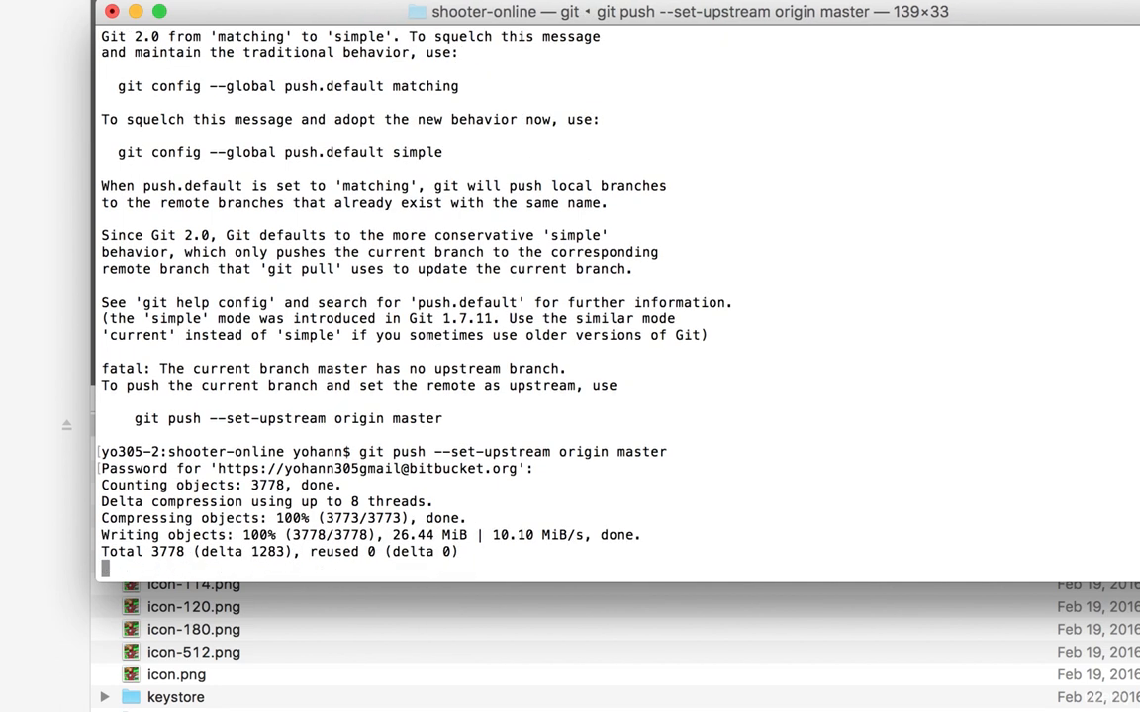
{"action": "mouse_move", "coordinate": [356, 651]}
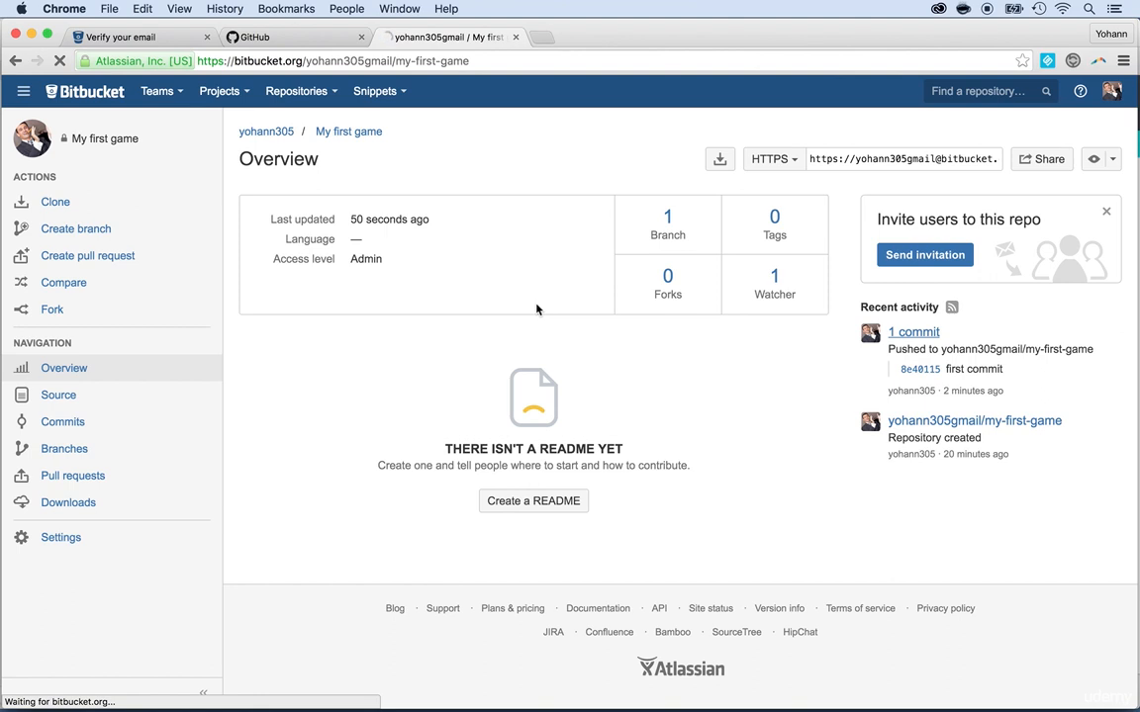
{"action": "mouse_move", "coordinate": [480, 314]}
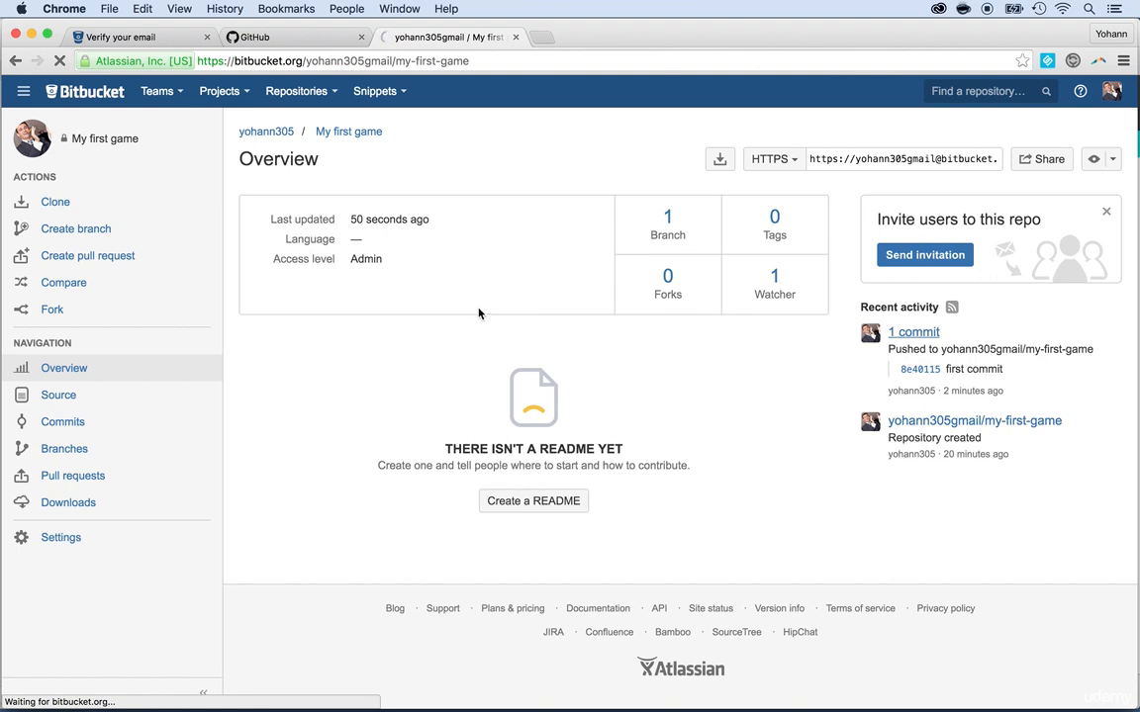
- View the pushed 'first commit' on master listing 4465 changed files
{"action": "left_click", "coordinate": [913, 332]}
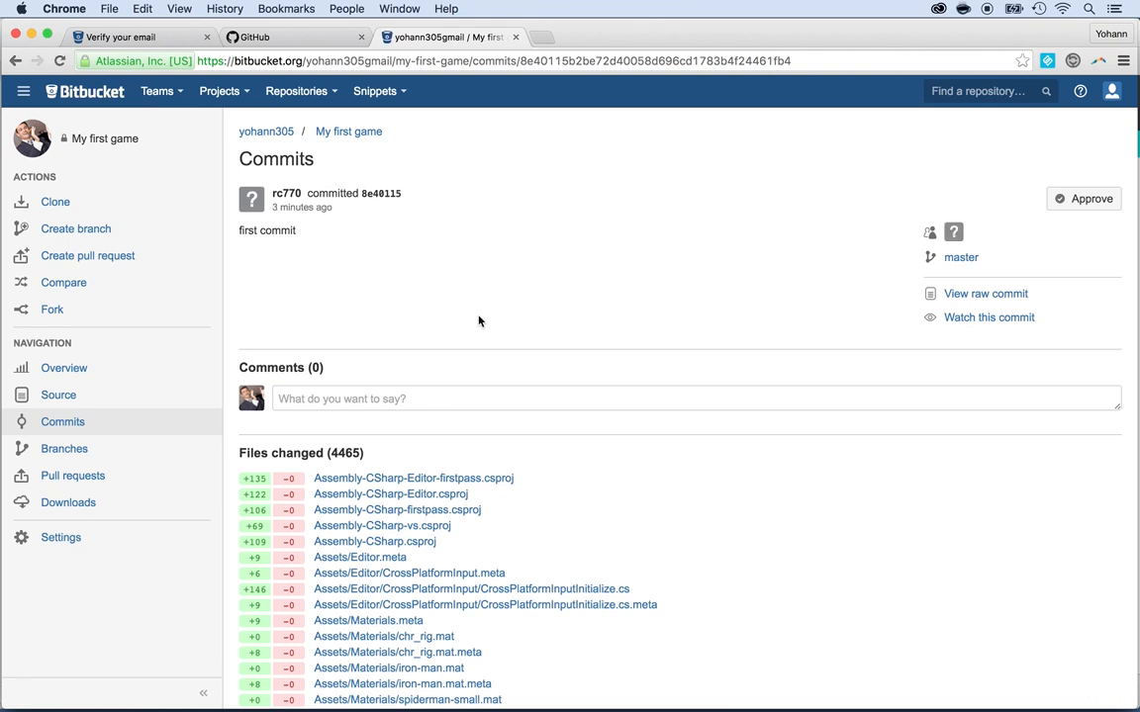
- Scroll down the commit's Files changed list to the Assets prefab and Android plugin entries
{"action": "scroll", "scroll_direction": "down", "scroll_amount": 3}
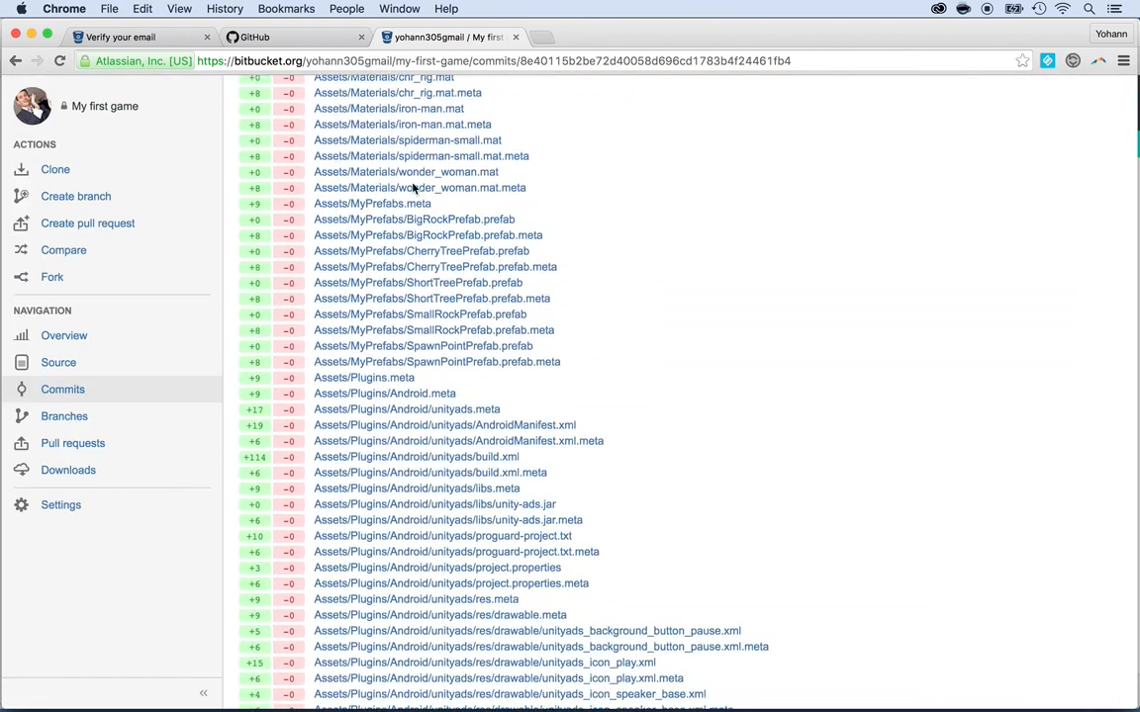